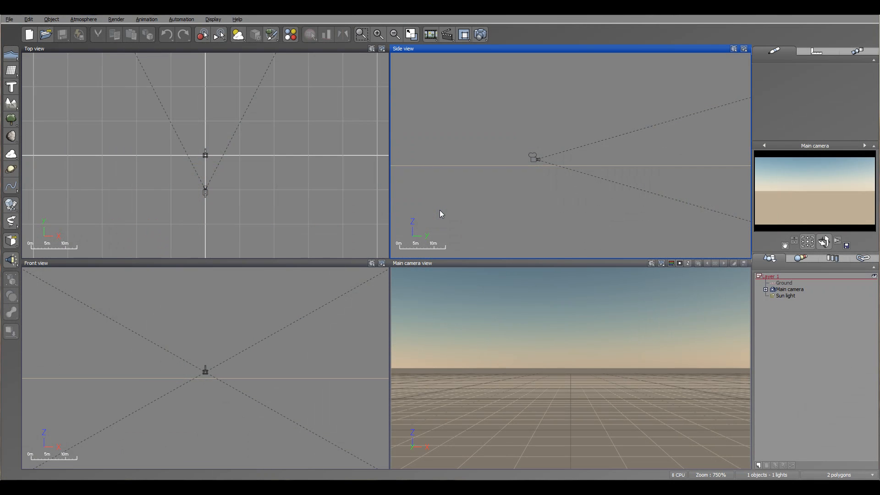
mouse_move(587, 142)
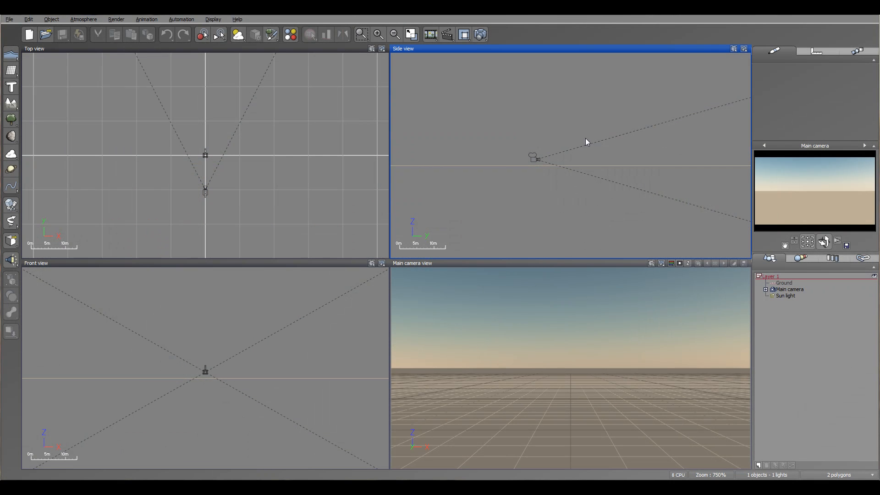
mouse_move(40, 120)
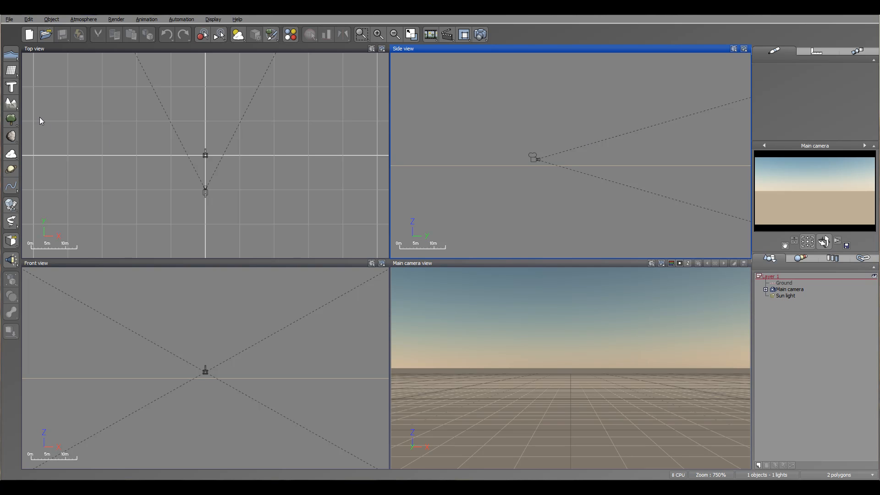
mouse_move(570, 156)
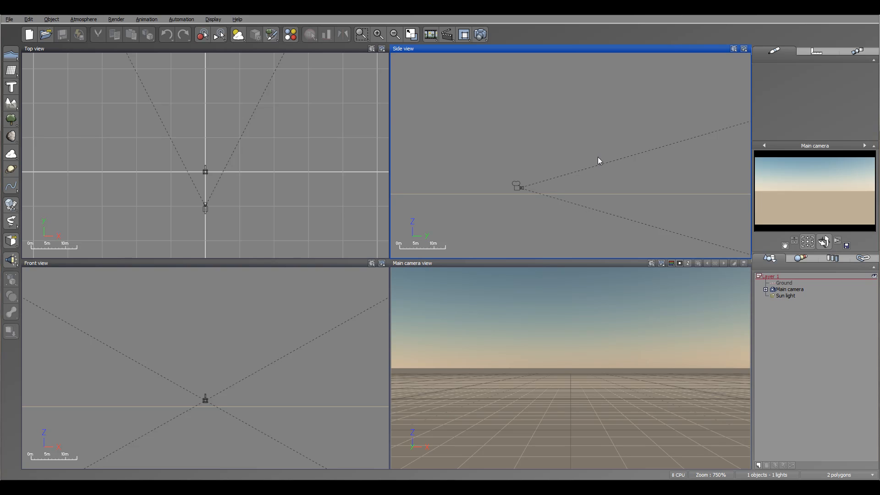
mouse_move(533, 130)
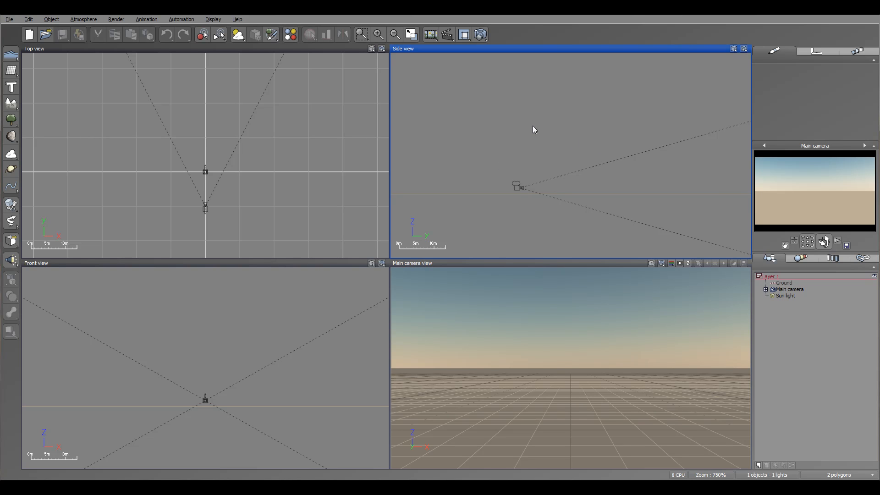
mouse_move(592, 202)
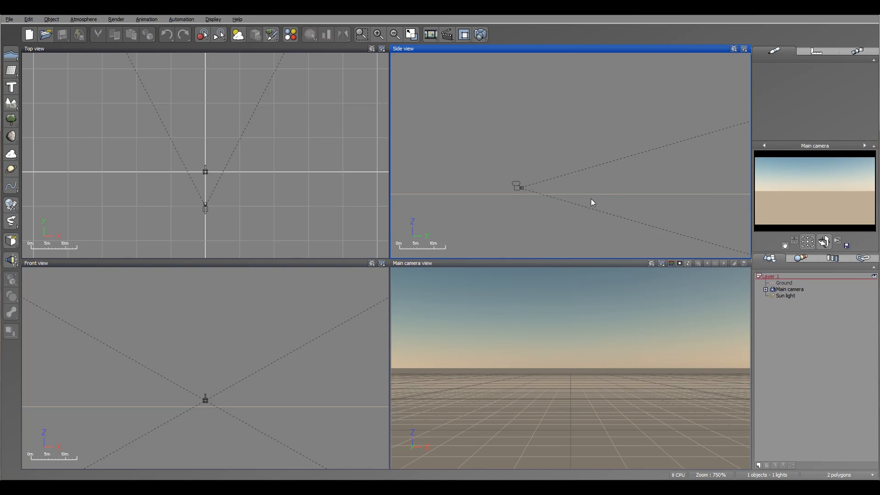
mouse_move(593, 179)
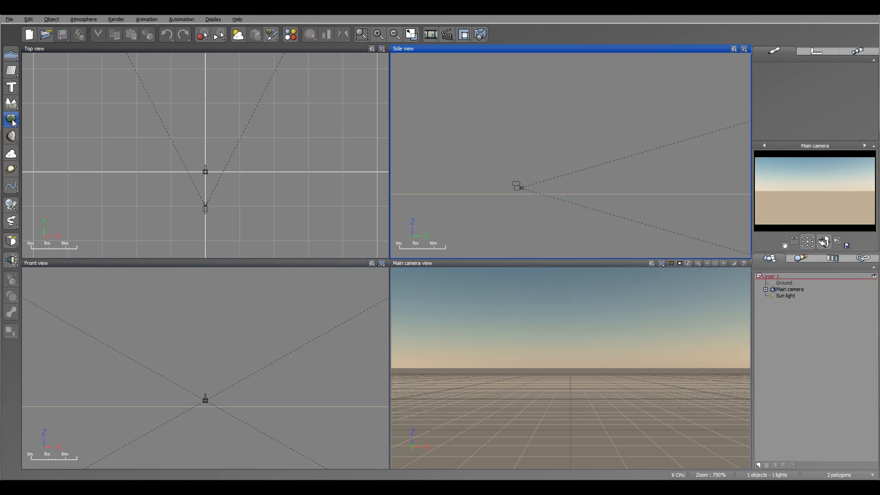
Step: Select Plum Tree from the Trees collection in the plant species browser
click(11, 119)
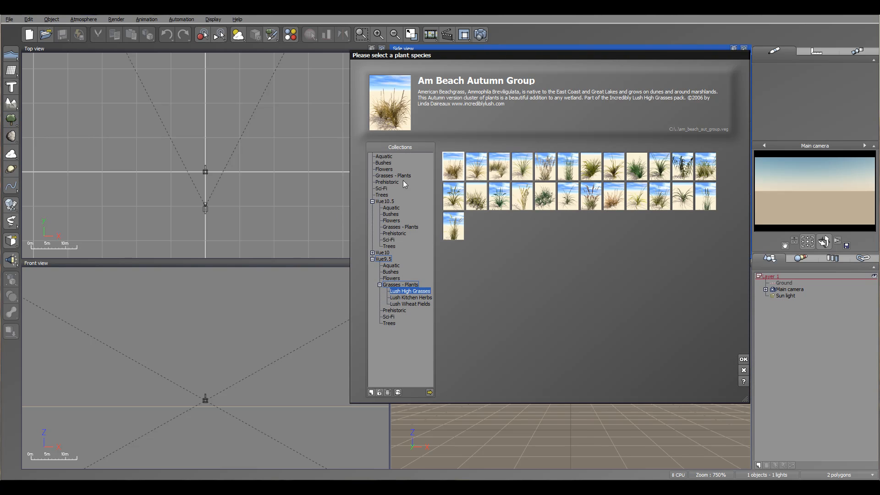
mouse_move(392, 311)
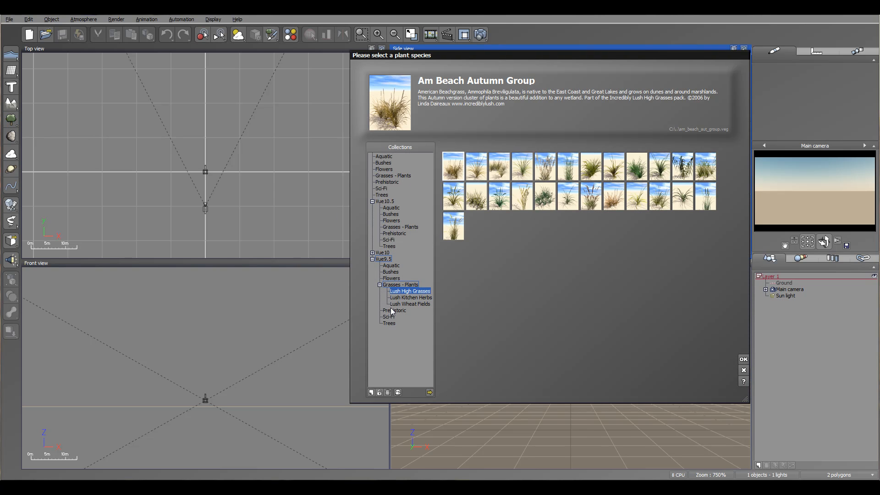
mouse_move(391, 208)
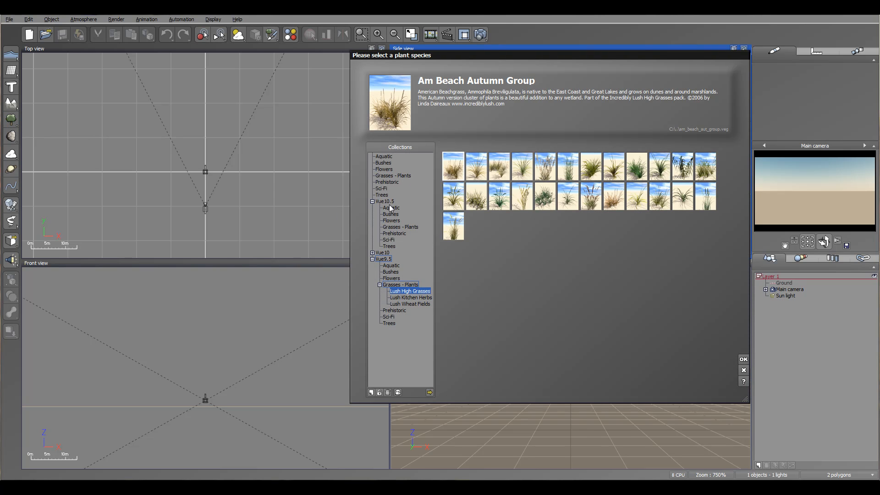
mouse_move(692, 188)
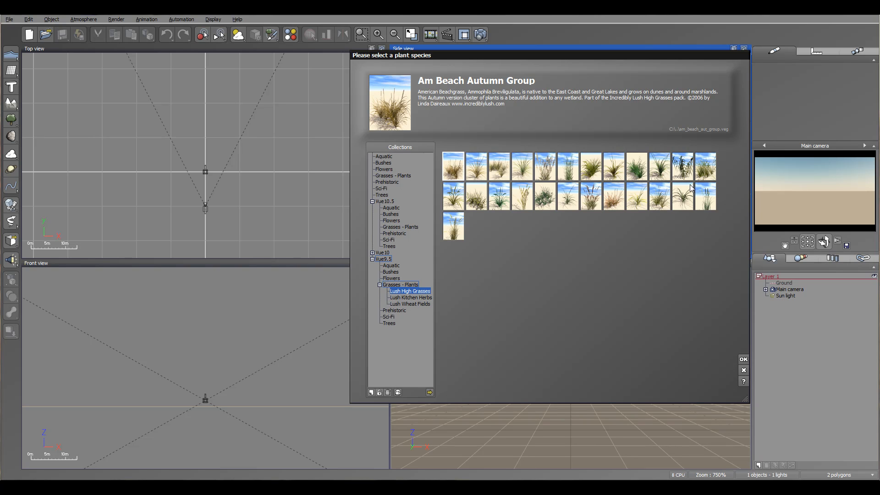
mouse_move(666, 225)
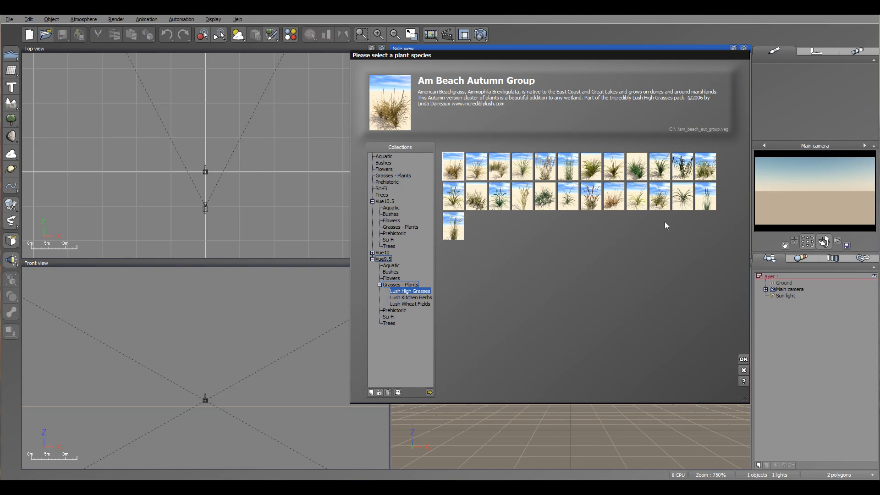
mouse_move(564, 207)
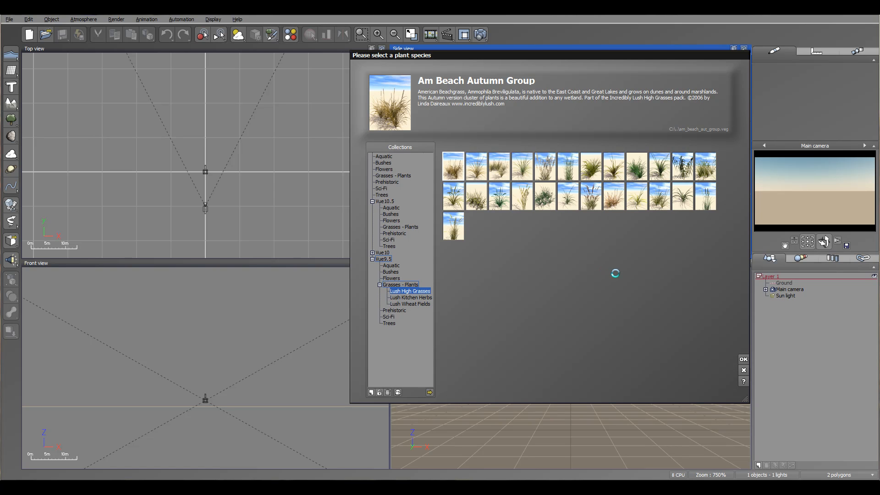
click(382, 194)
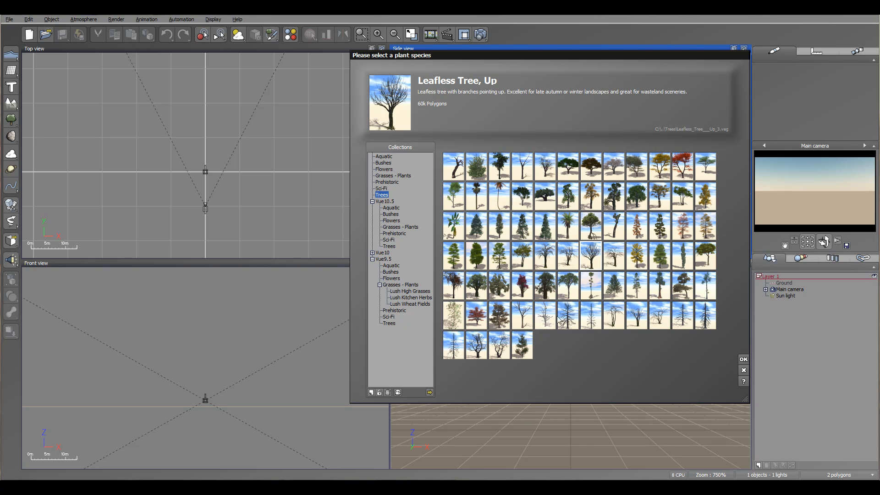
mouse_move(465, 338)
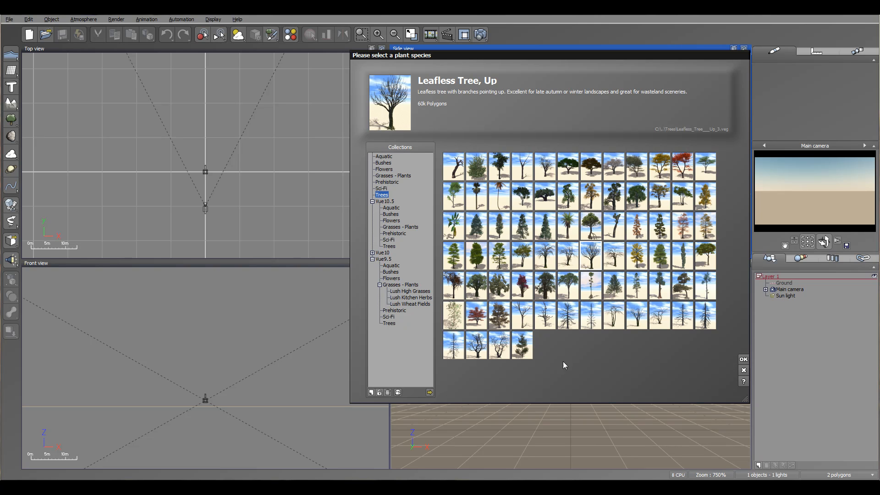
mouse_move(477, 283)
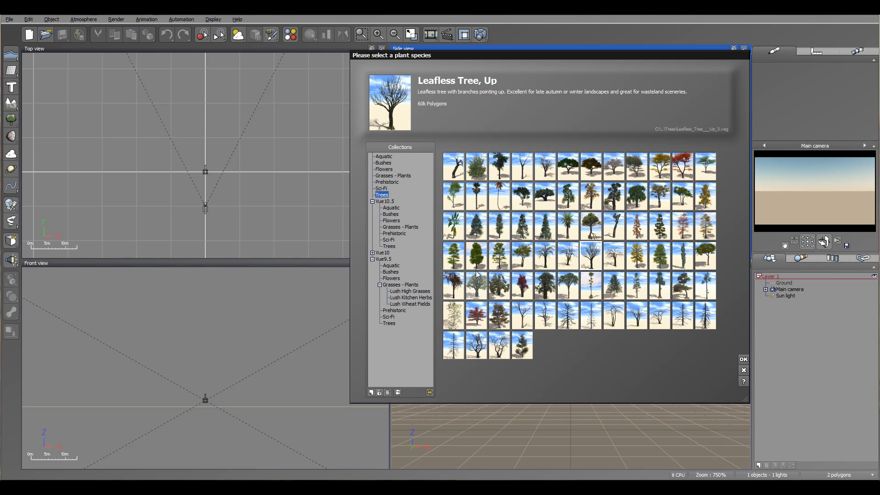
mouse_move(620, 240)
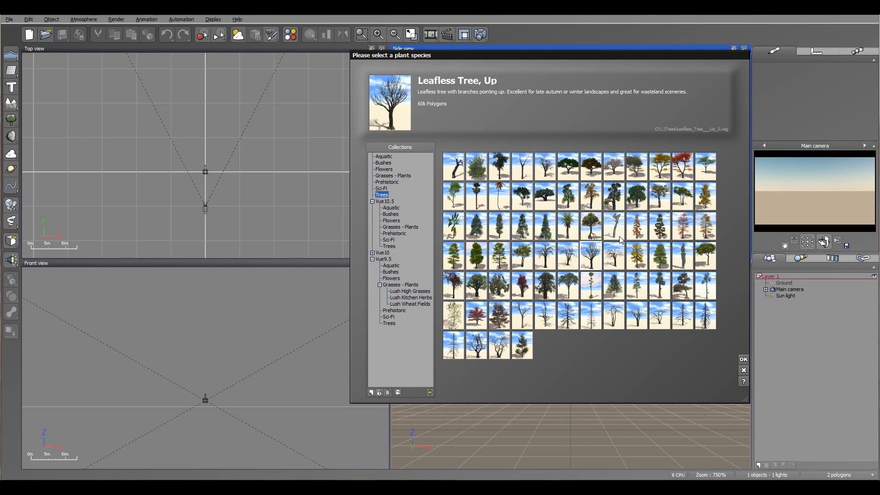
mouse_move(499, 185)
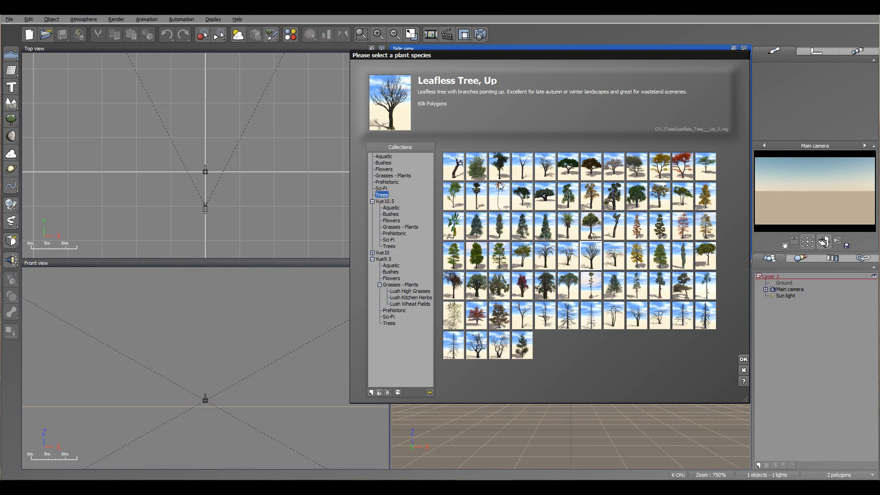
mouse_move(663, 262)
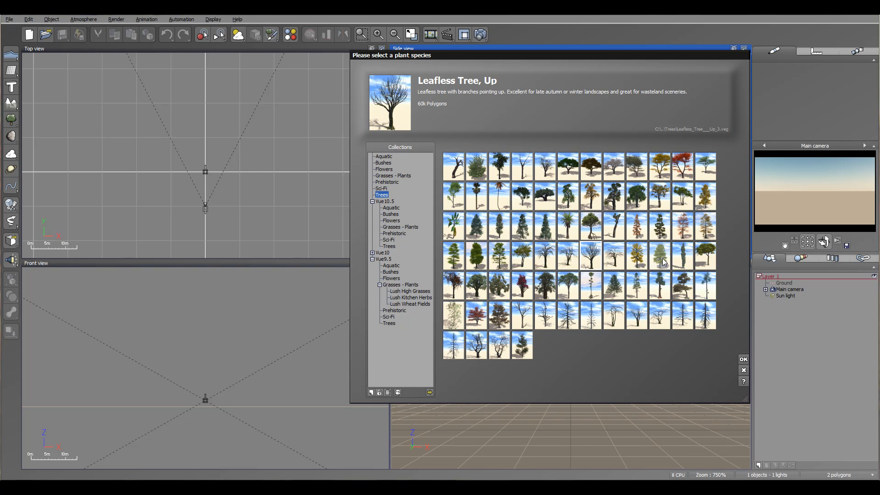
mouse_move(676, 285)
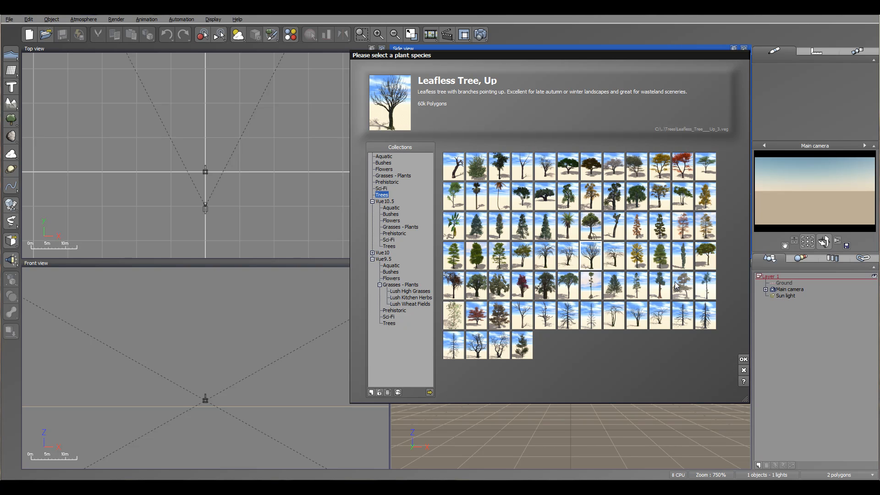
mouse_move(690, 202)
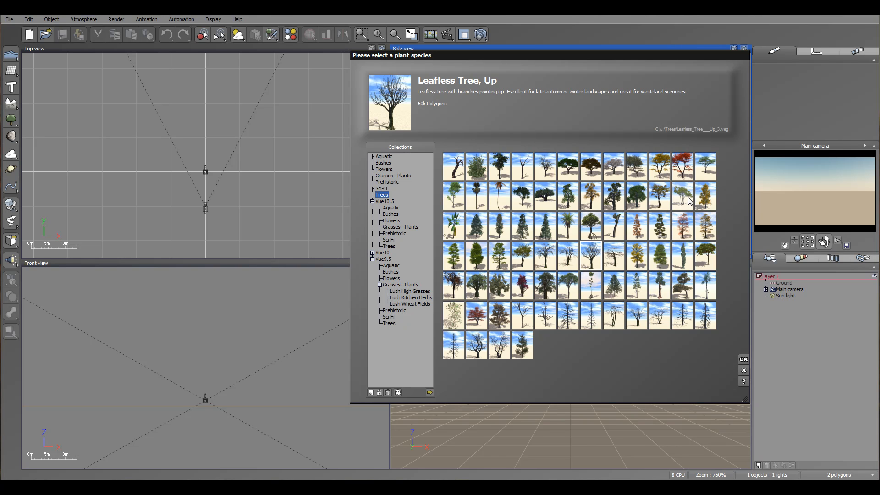
mouse_move(527, 207)
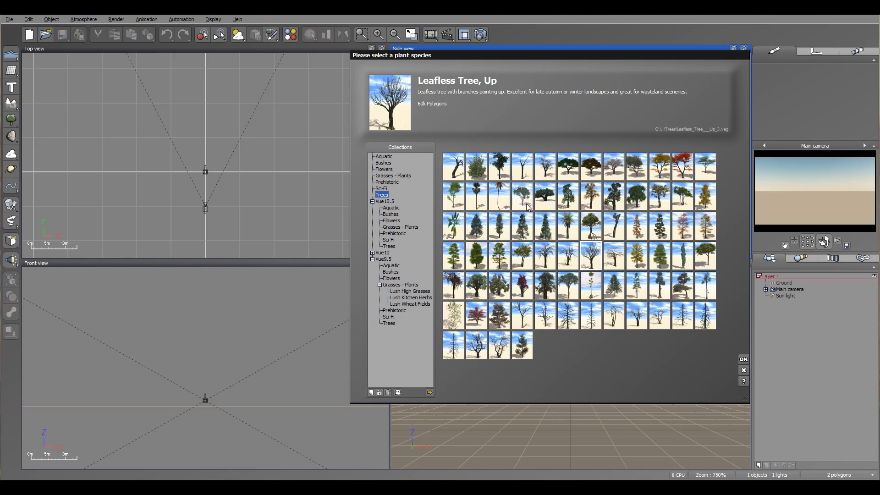
click(498, 165)
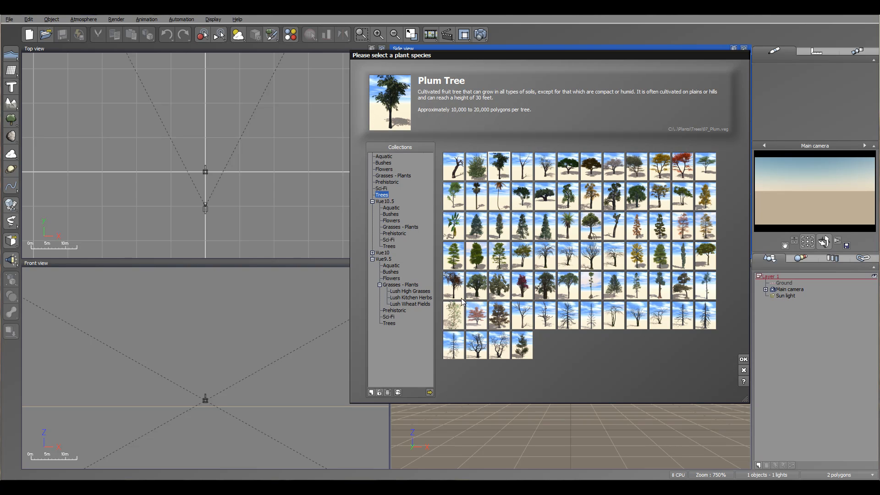
Step: Insert the Plum Tree, reselect it in the World Browser, and preview its leaf material
click(742, 370)
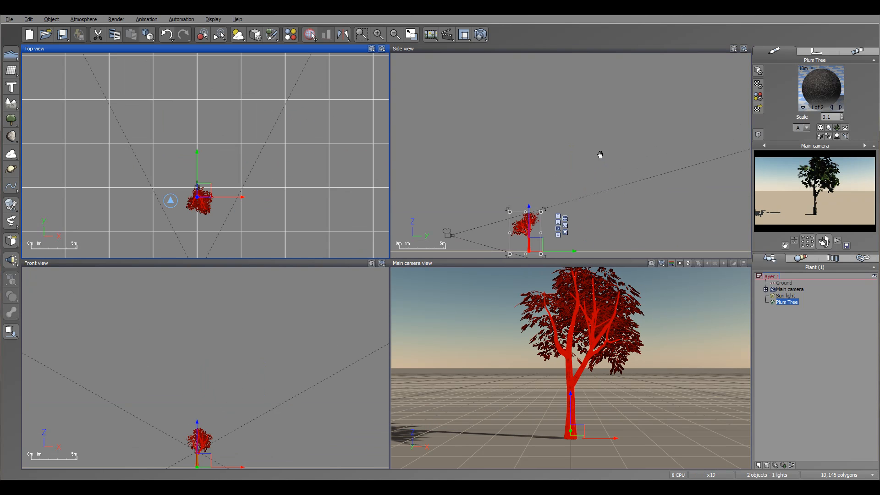
click(790, 289)
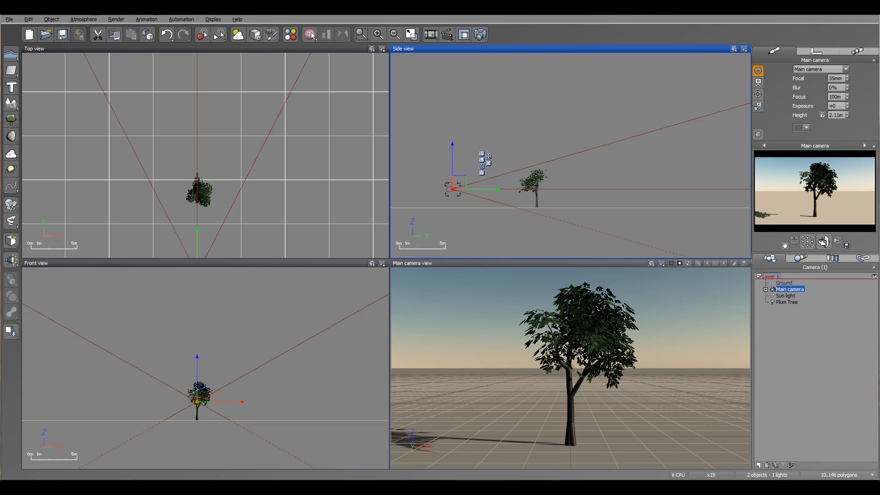
mouse_move(500, 226)
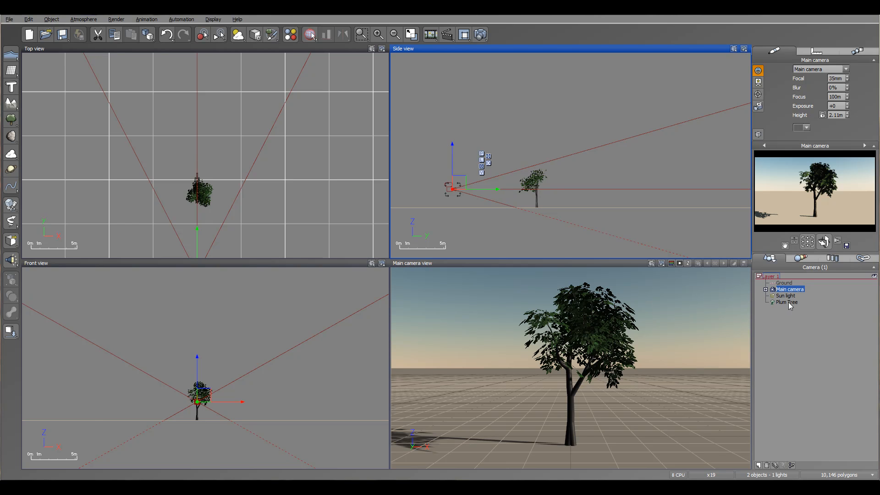
click(786, 302)
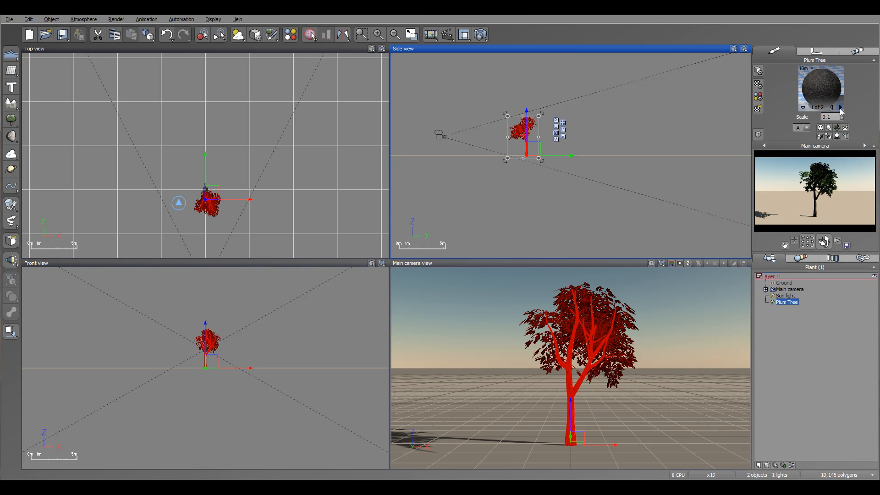
click(840, 108)
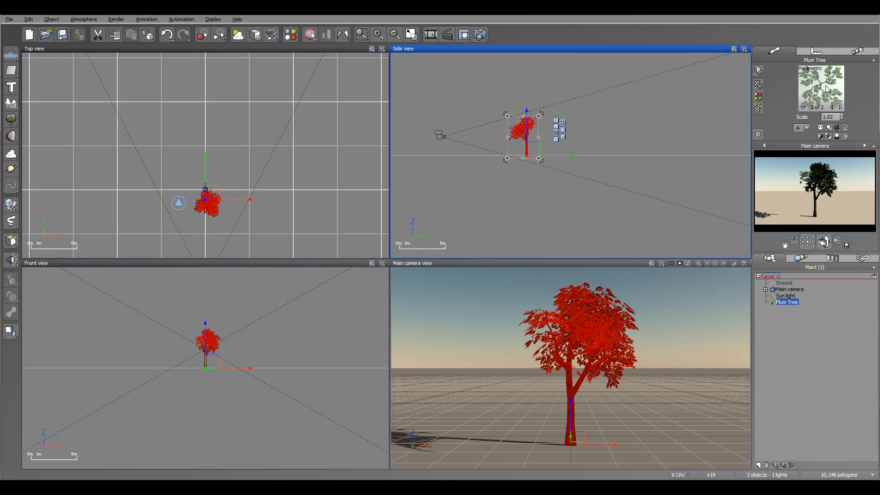
mouse_move(825, 97)
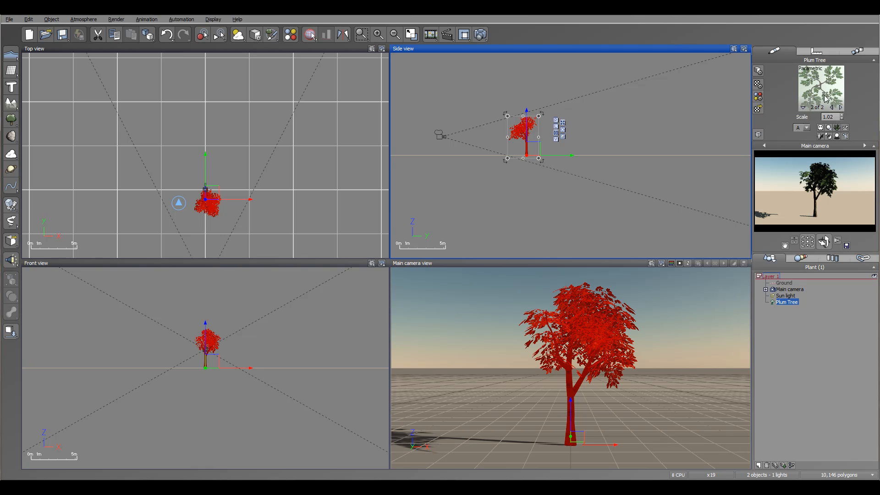
mouse_move(212, 206)
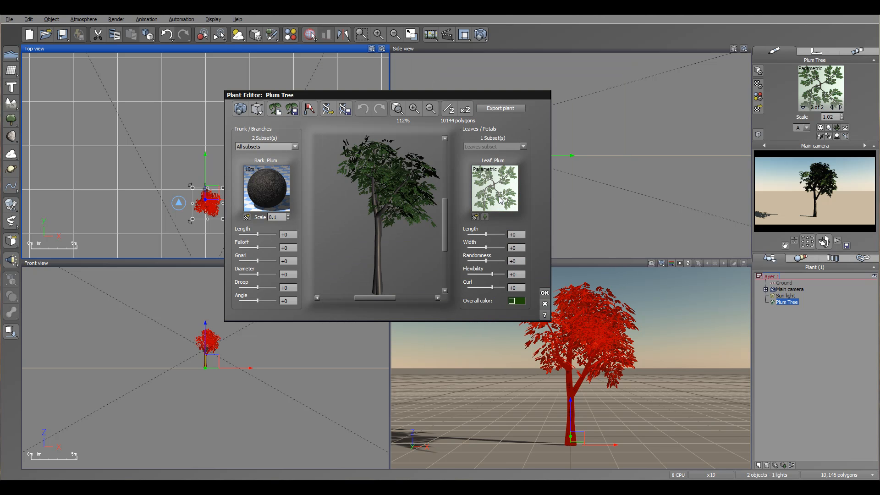
Step: Open the Leaf_Plum Leaf Editor showing its colour and alpha pictures
right_click(494, 189)
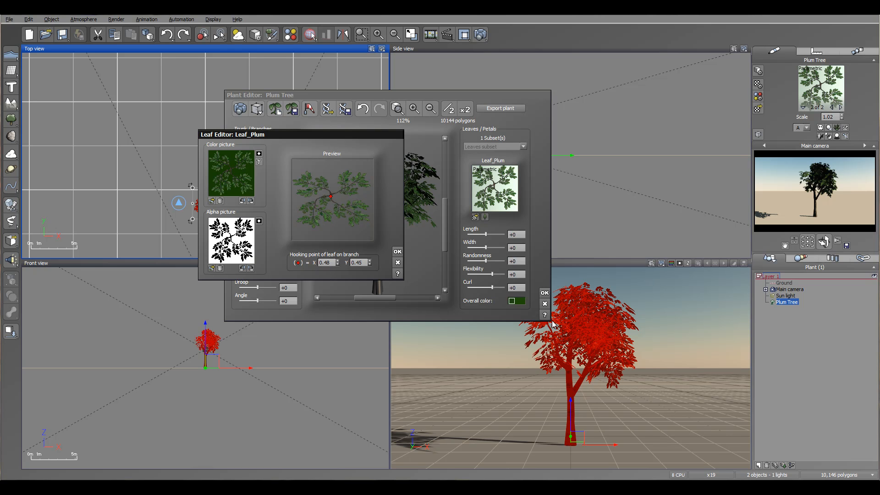
mouse_move(343, 186)
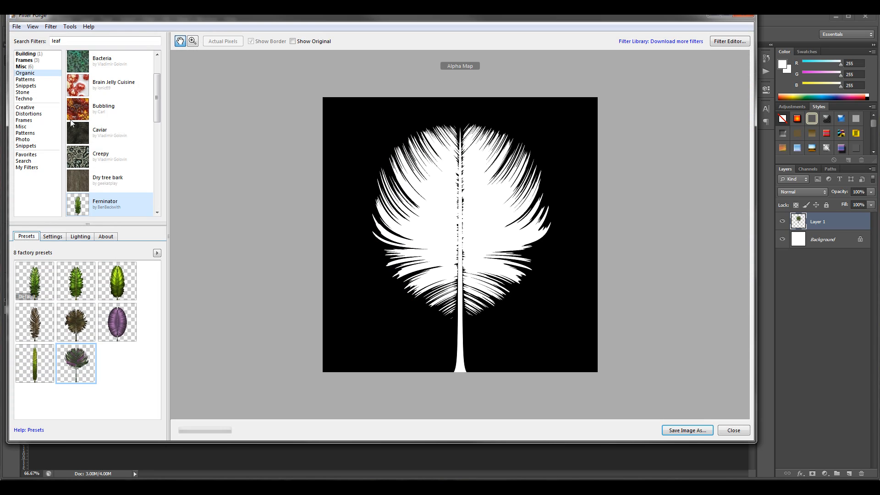
mouse_move(215, 156)
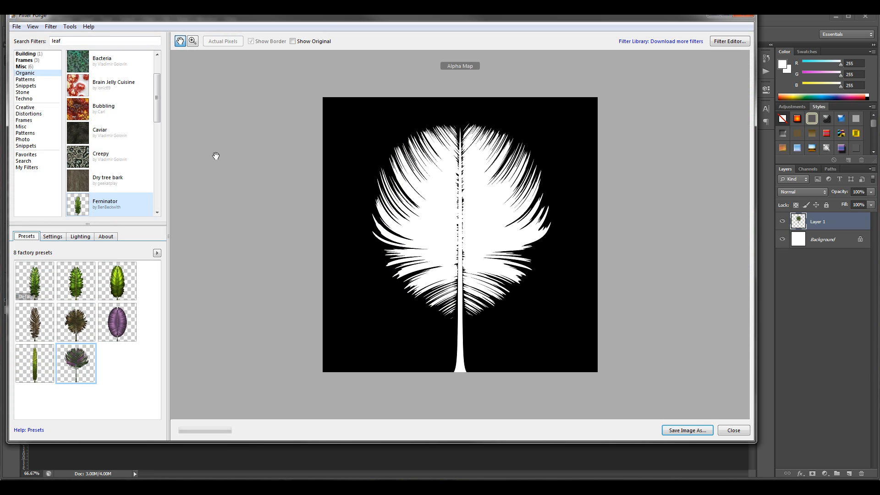
mouse_move(328, 90)
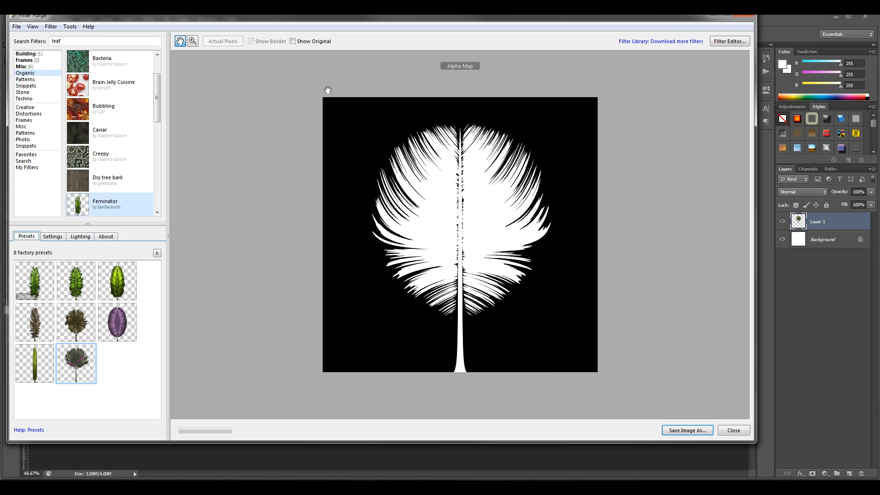
mouse_move(249, 110)
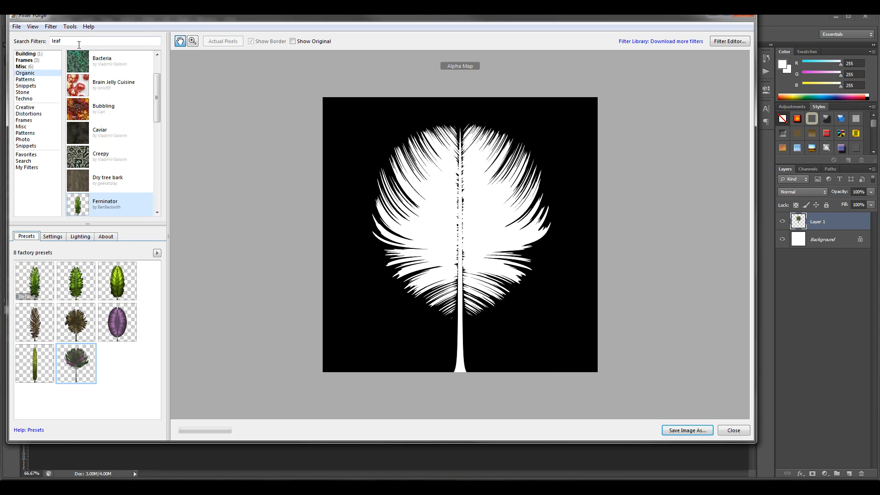
mouse_move(225, 145)
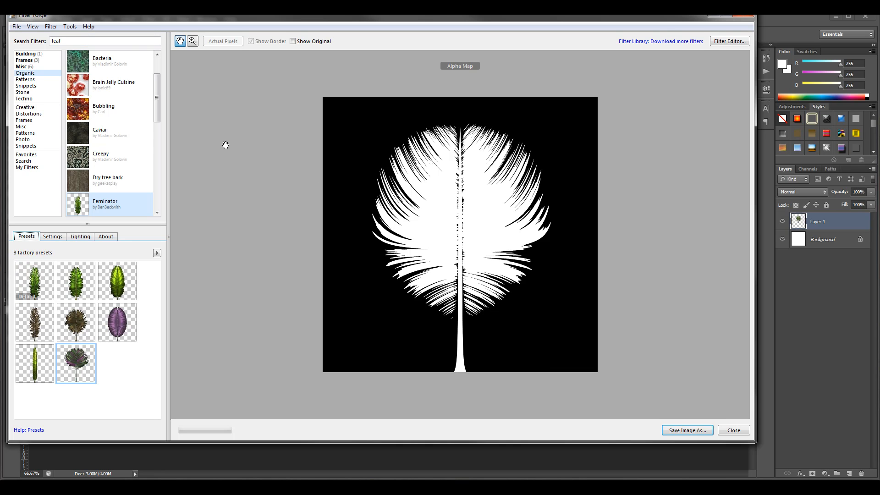
mouse_move(153, 71)
text(b)
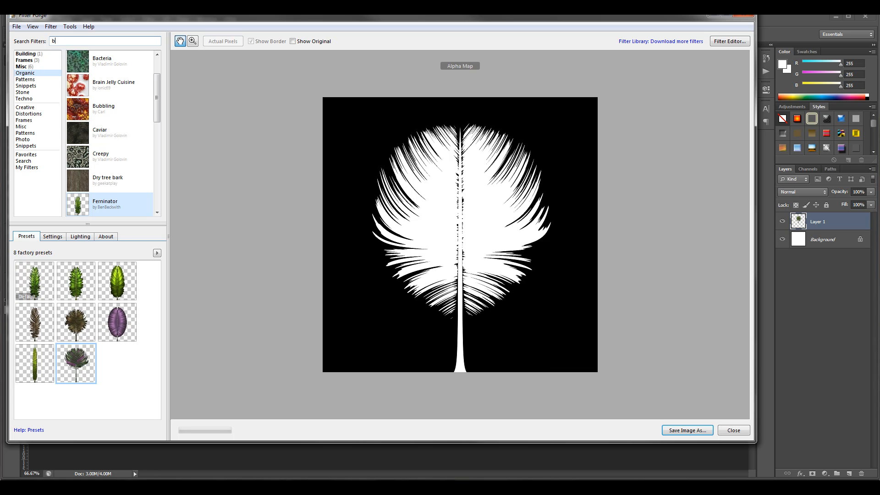
Step: Search 'bark' and preview the Dry tree bark filter as a grayscale Bump Map
text(ark)
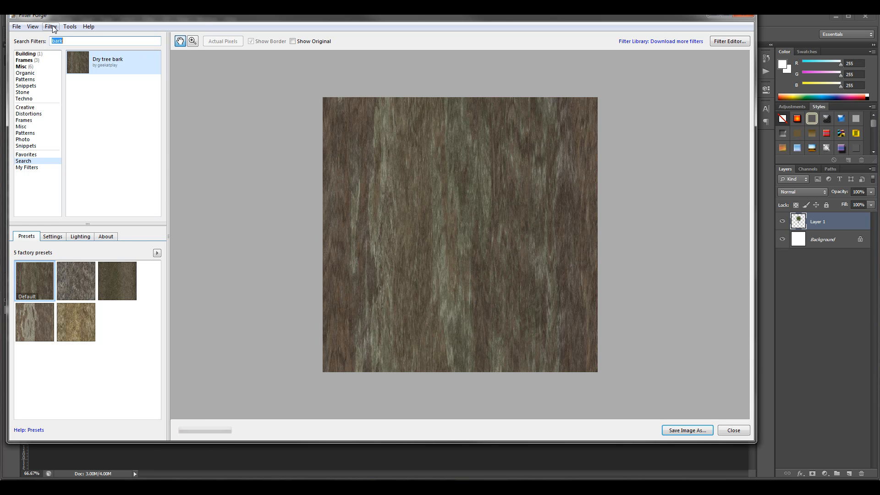
click(50, 27)
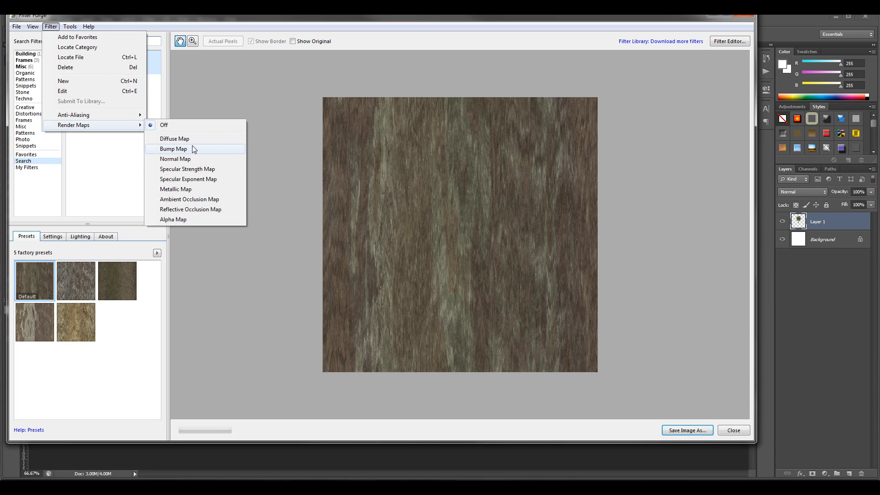
click(173, 149)
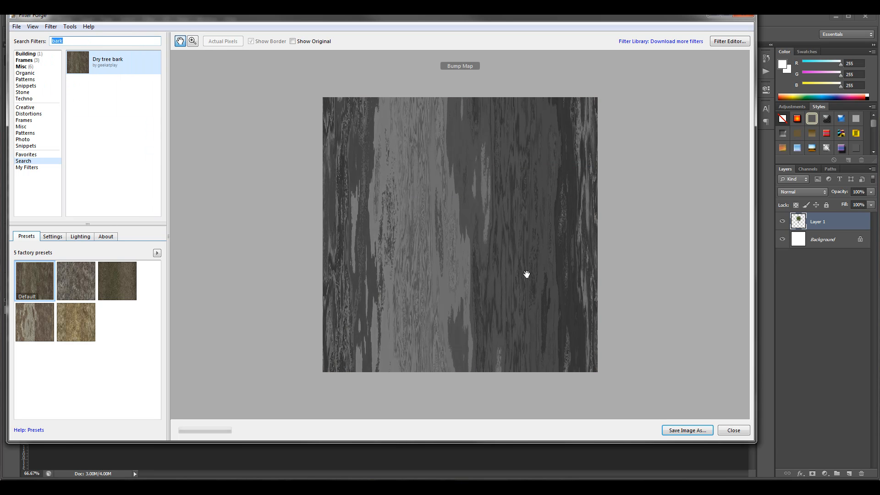
mouse_move(312, 103)
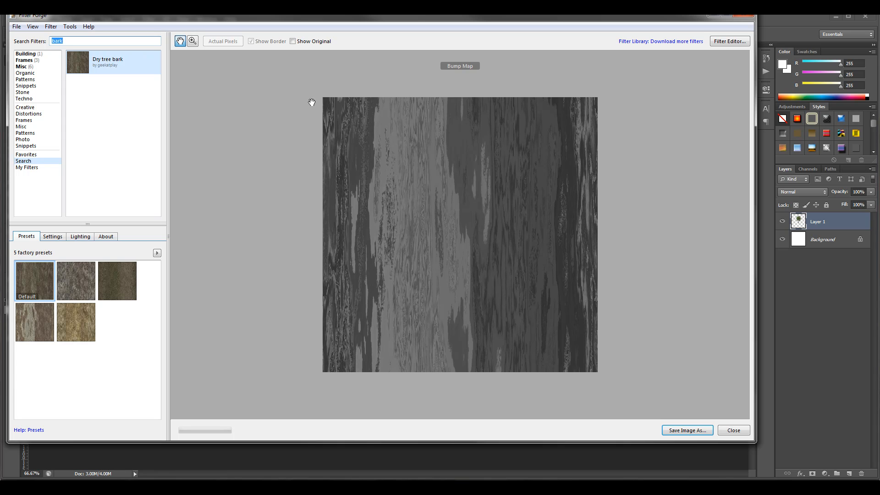
mouse_move(204, 174)
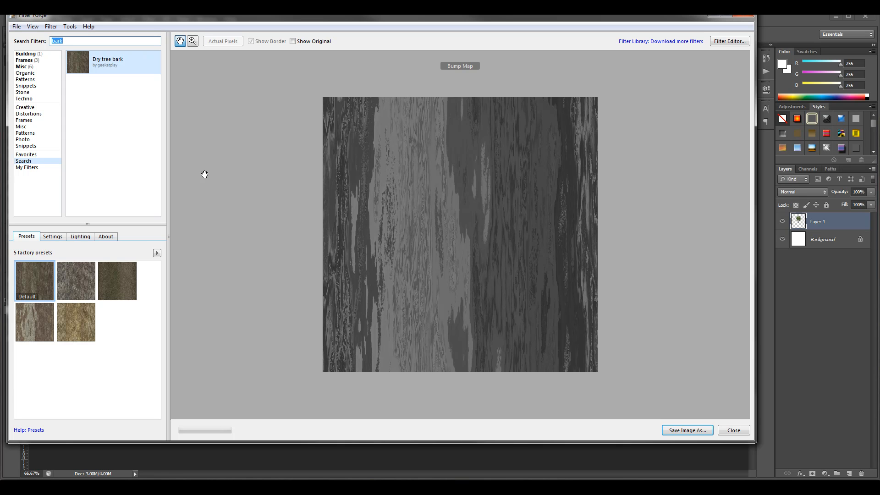
mouse_move(312, 140)
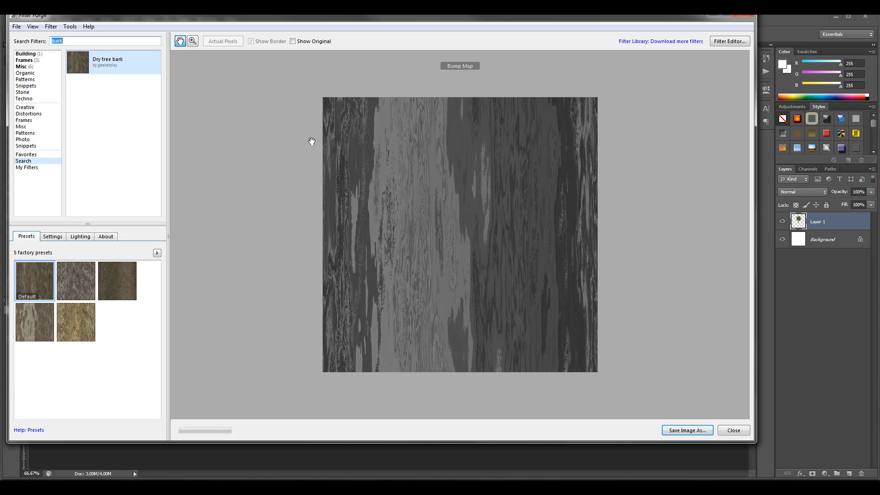
mouse_move(145, 182)
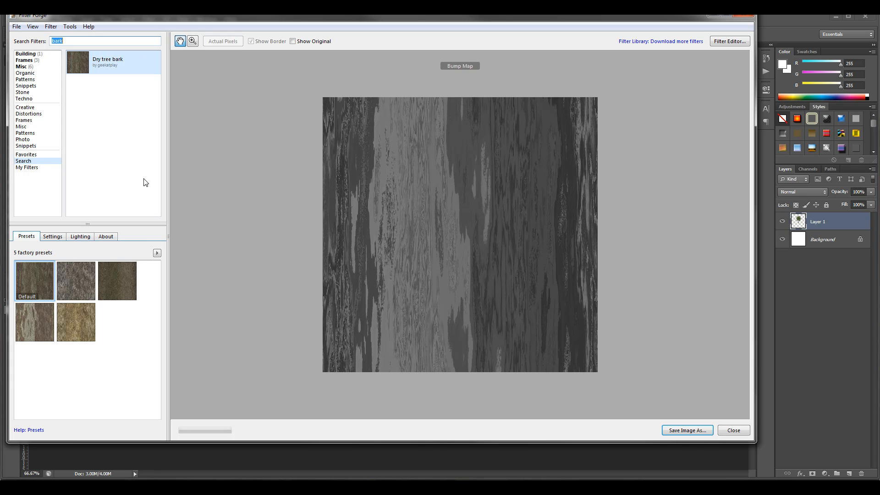
mouse_move(135, 93)
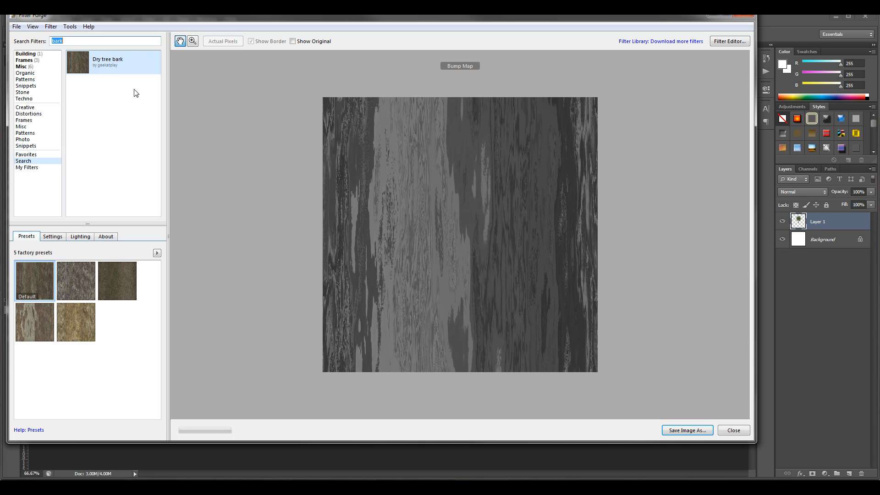
mouse_move(76, 40)
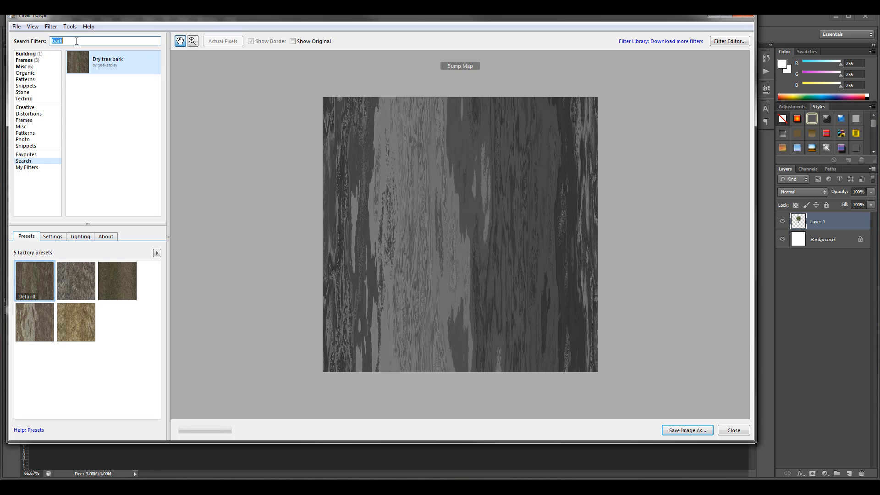
mouse_move(591, 157)
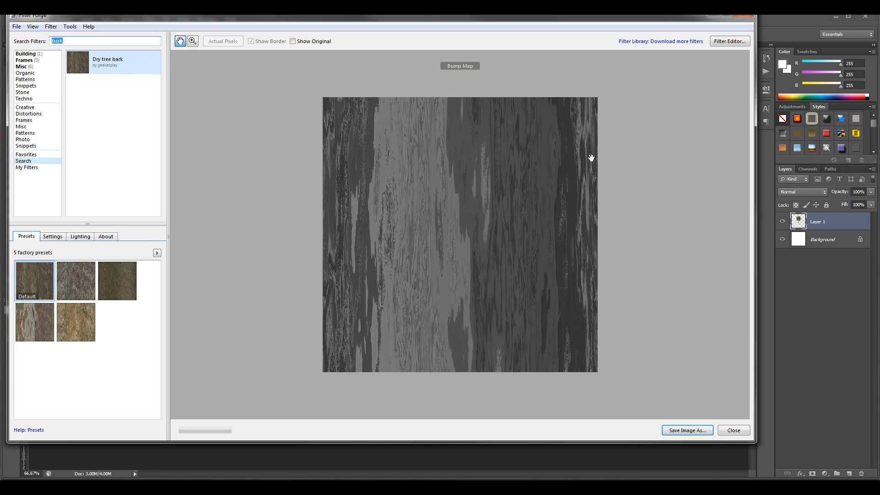
mouse_move(118, 58)
text(leaf)
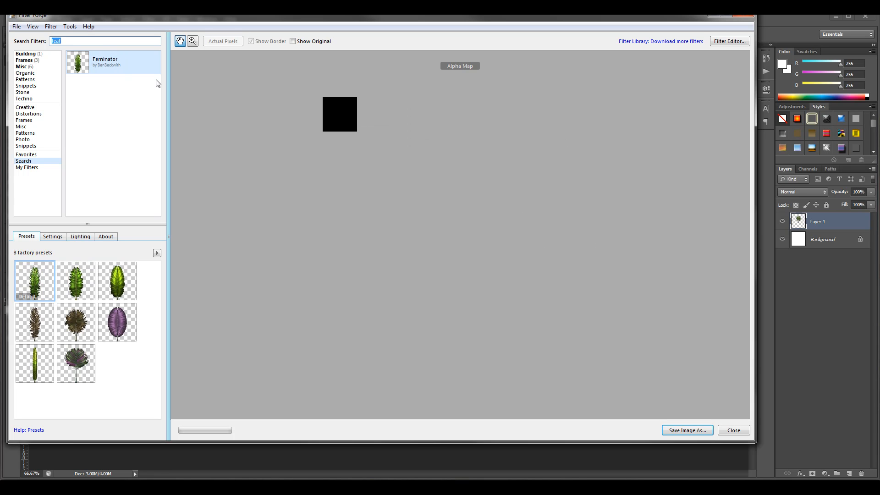
Step: Select the leaf filter, choose its fan-shaped factory preset, and reopen the options list
click(76, 363)
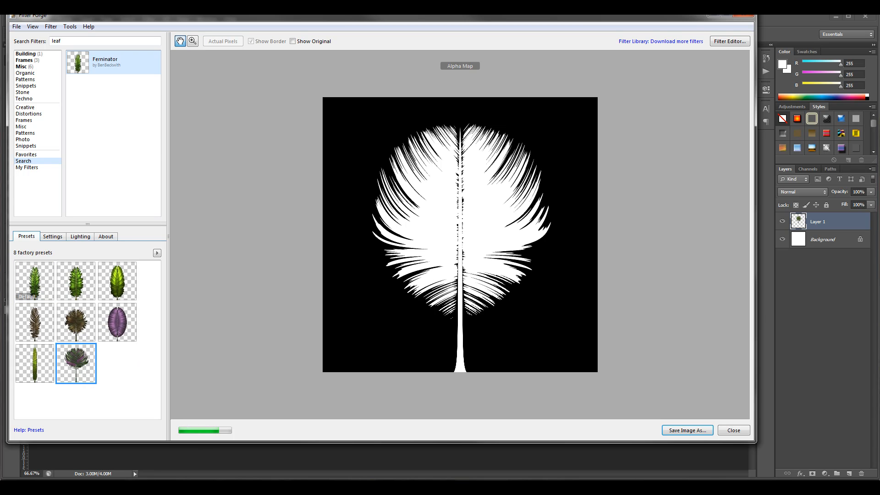
click(50, 27)
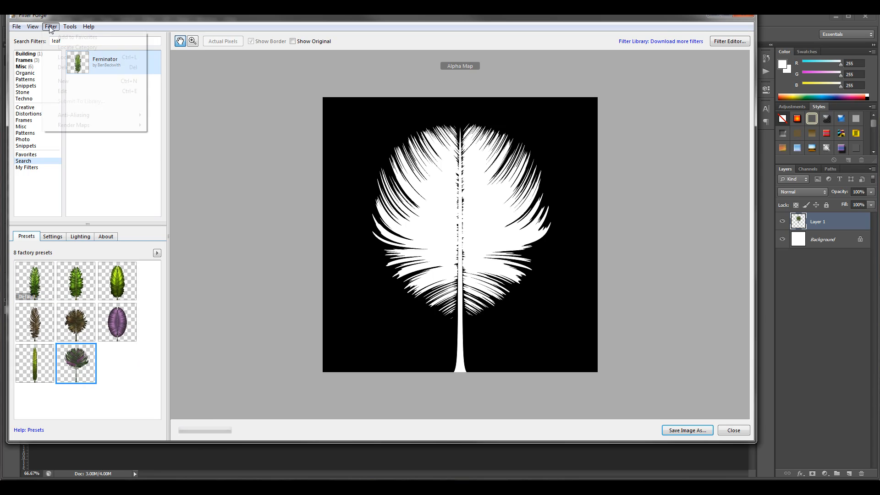
click(73, 125)
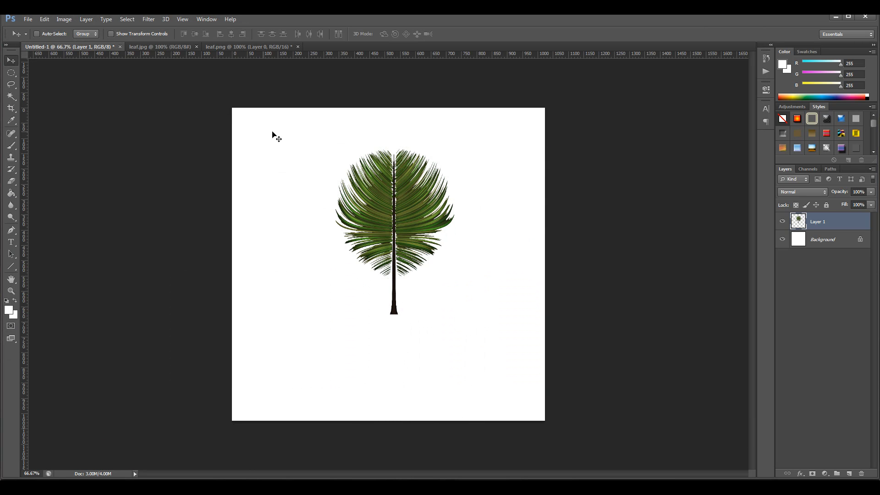
mouse_move(401, 310)
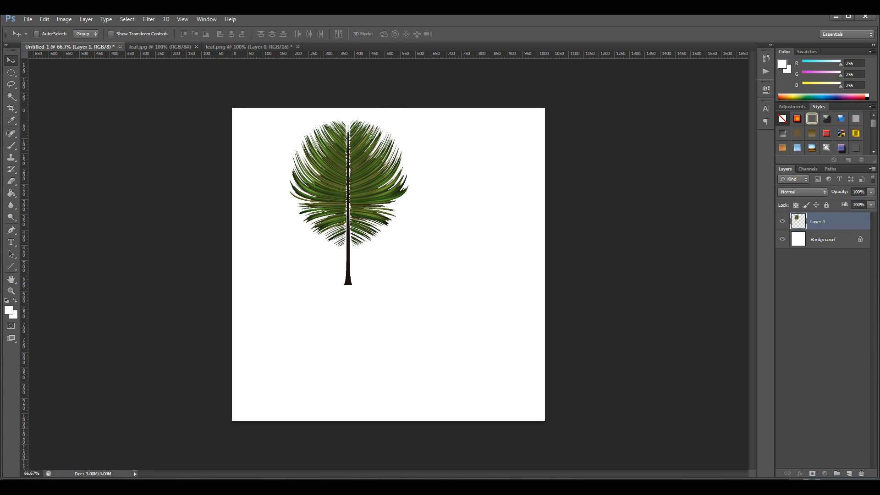
Step: Duplicate and rotate the leaf layers, flipping the new pair, into a four-leaf X
key(ctrl+j)
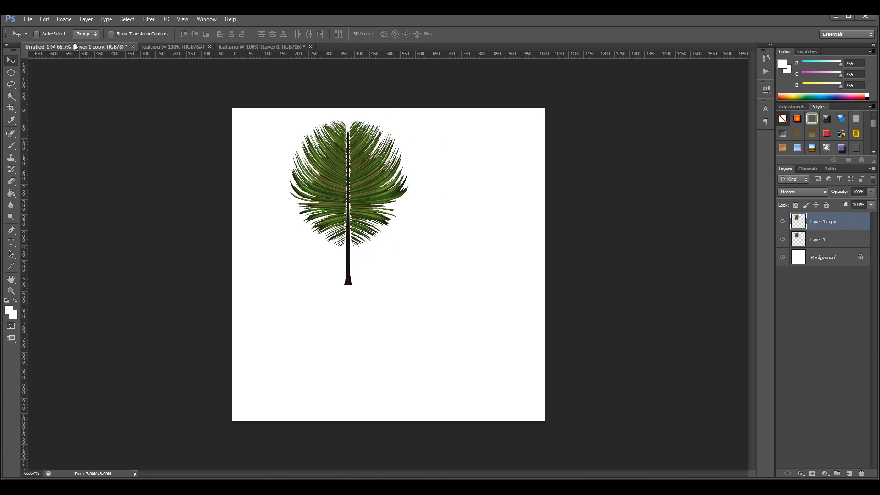
click(44, 19)
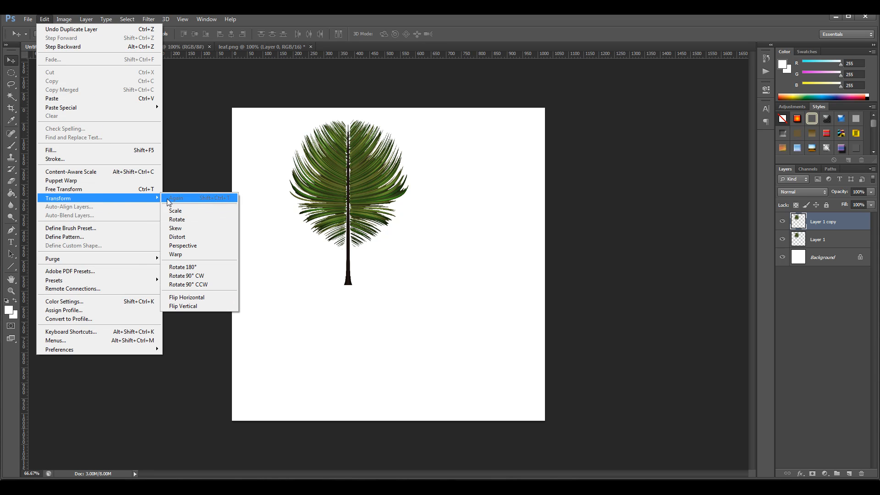
click(176, 210)
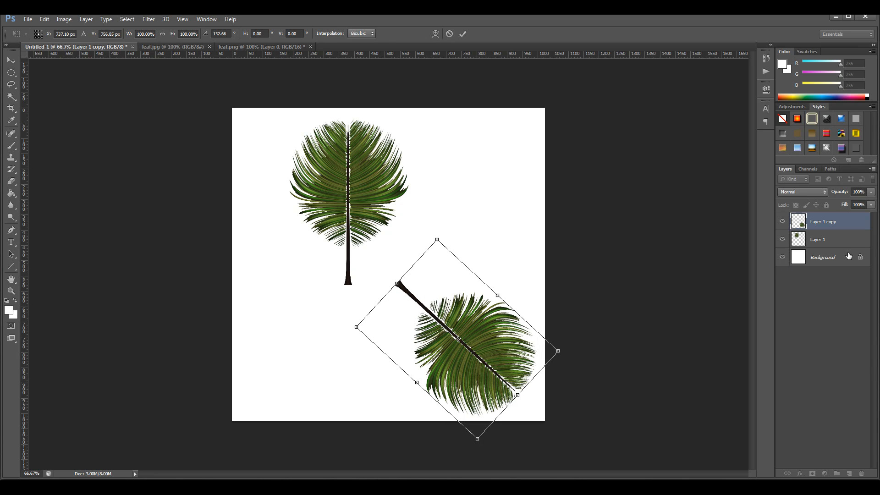
click(44, 18)
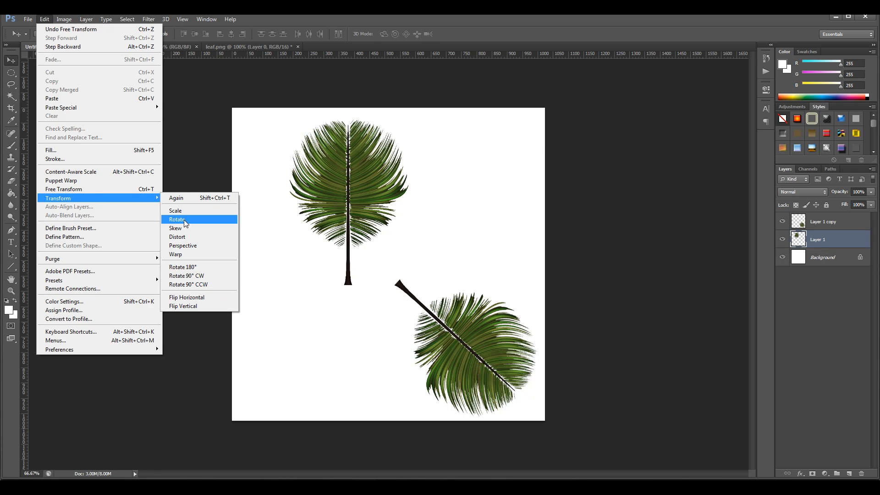
click(177, 219)
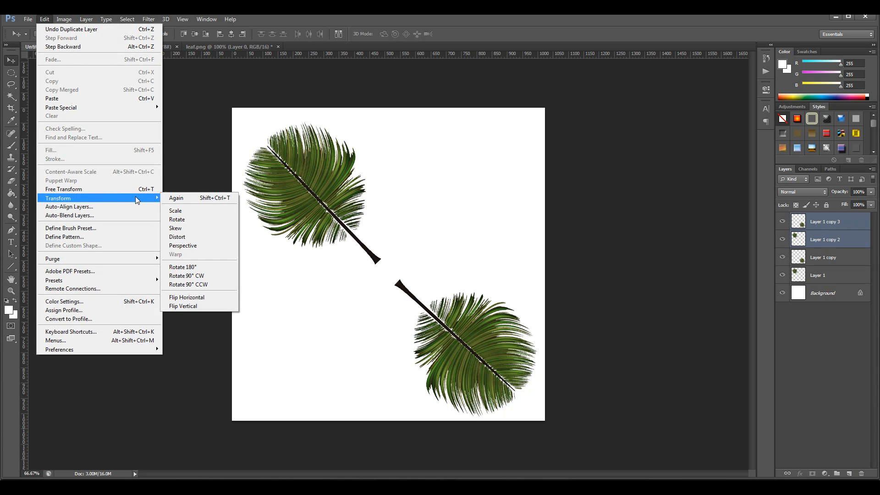
click(177, 219)
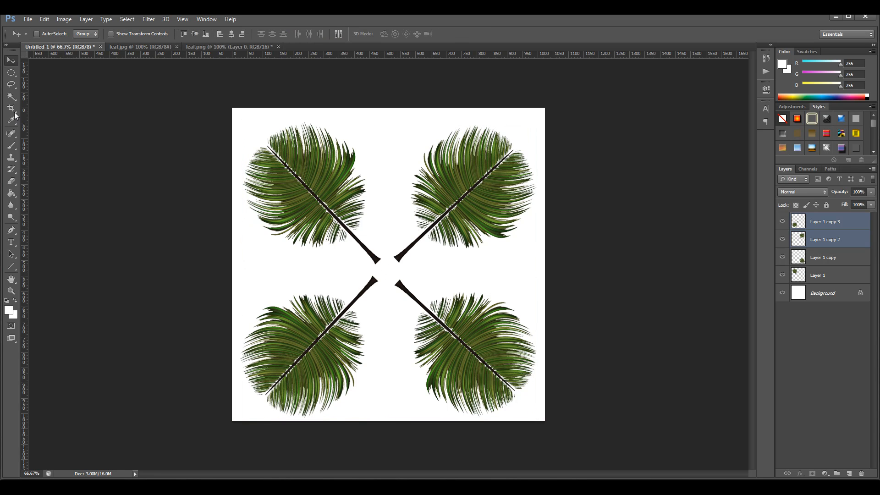
mouse_move(11, 134)
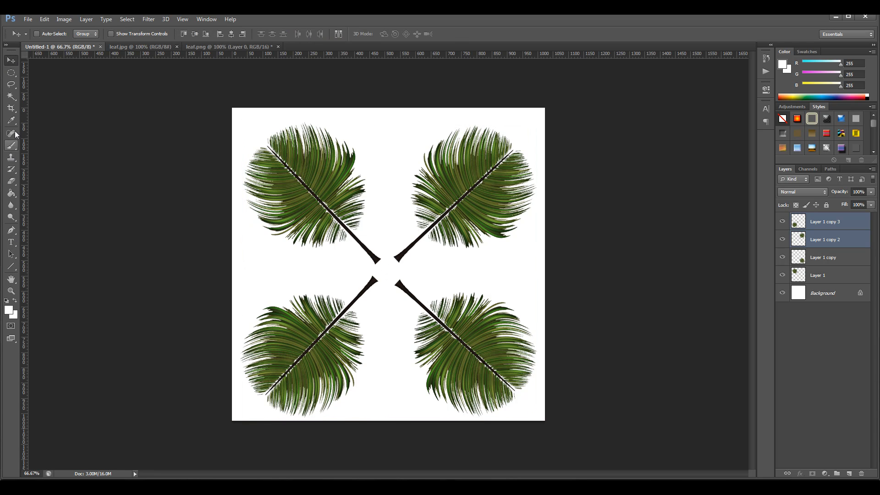
Step: Sample the dark stem colour and brush branching twigs at the centre on a new layer
click(10, 133)
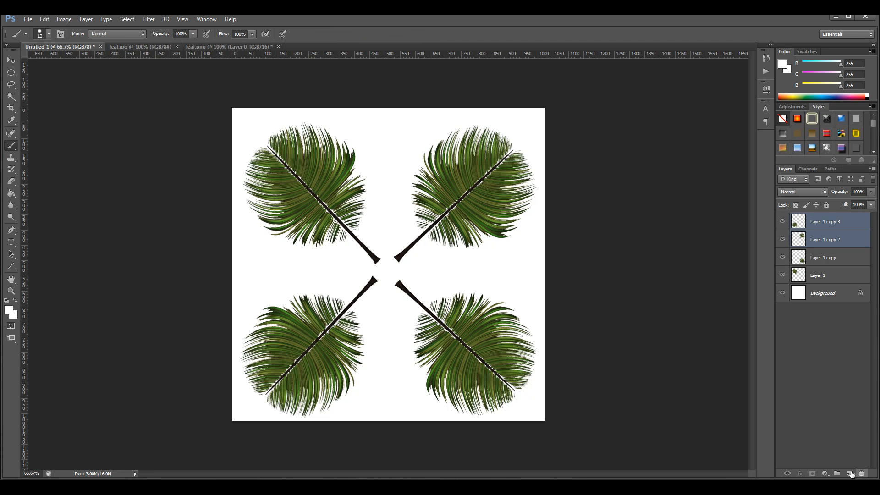
click(850, 473)
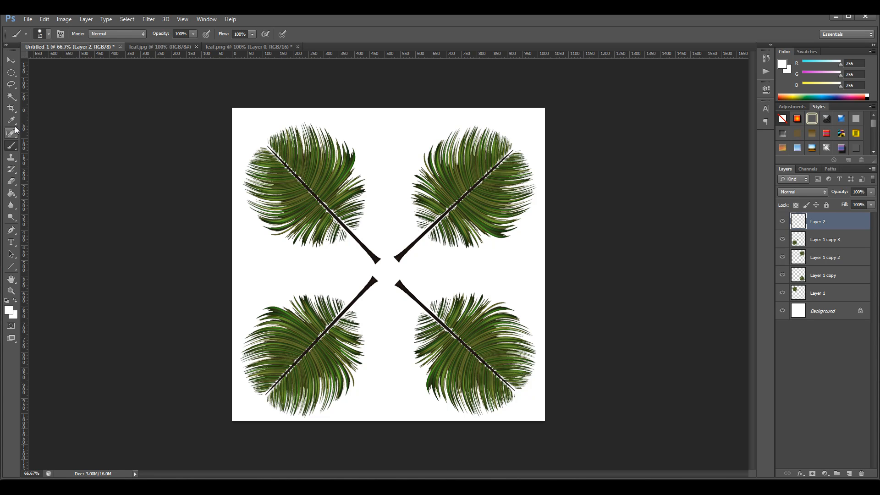
click(11, 121)
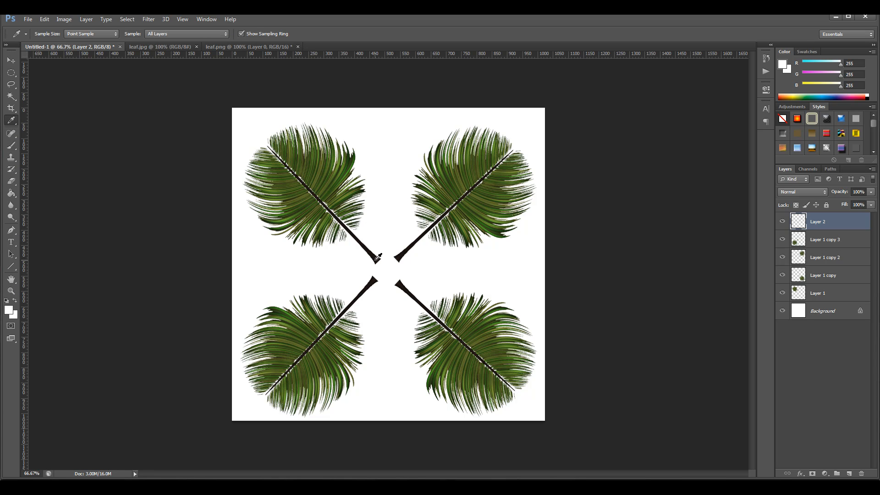
click(377, 257)
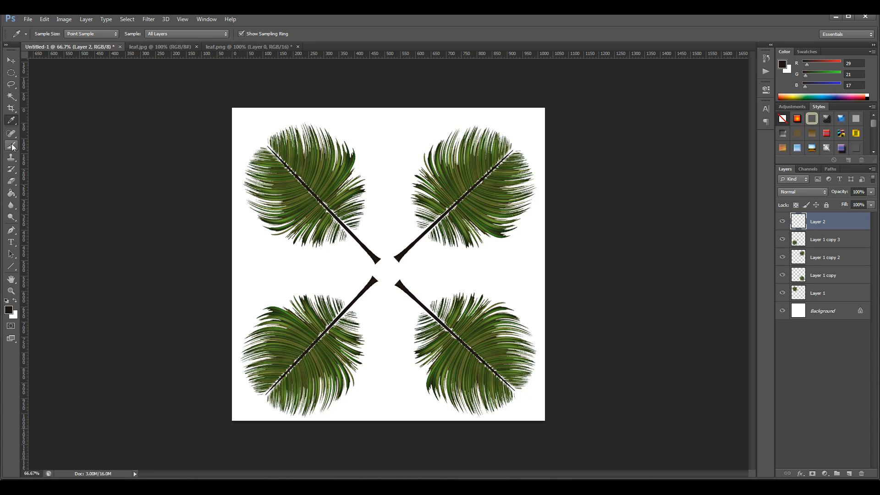
click(11, 146)
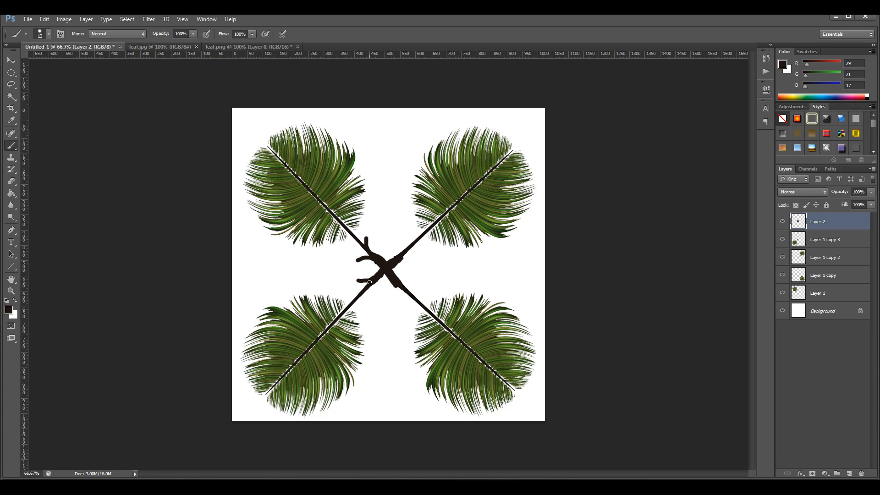
click(385, 278)
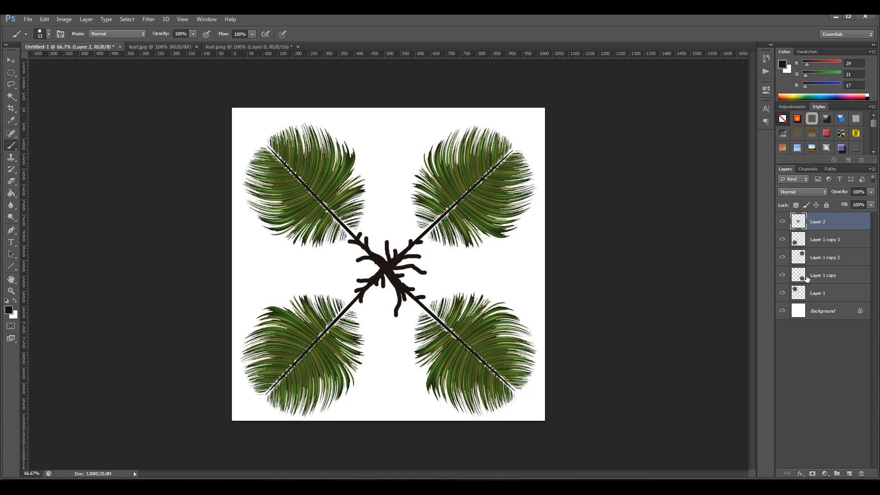
Step: Hide the Background and Save for Web as transparent PNG-24 named leaves.png
click(781, 310)
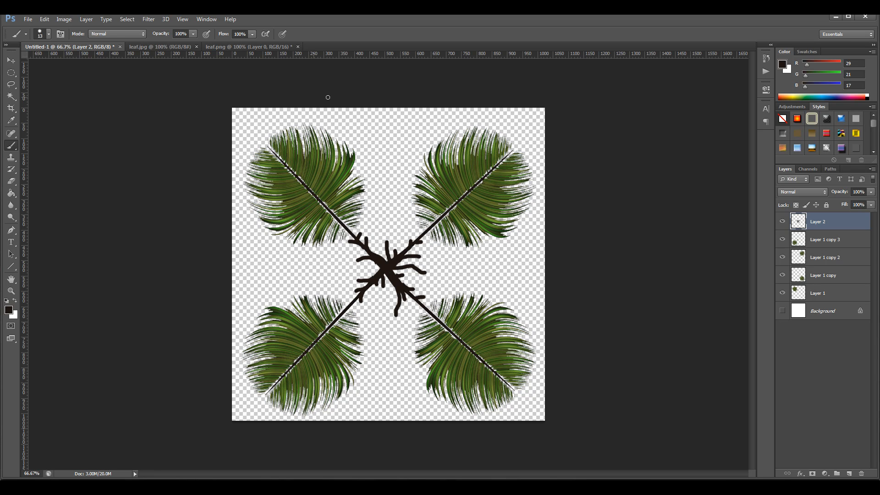
mouse_move(230, 243)
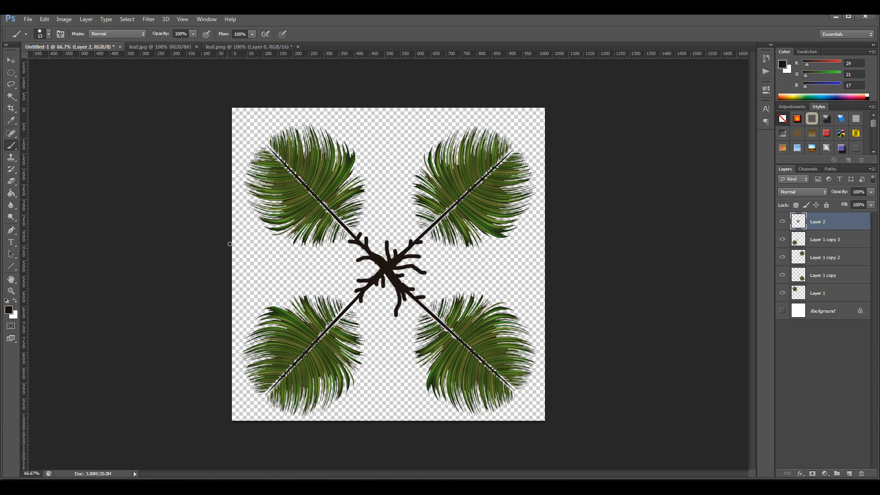
mouse_move(523, 147)
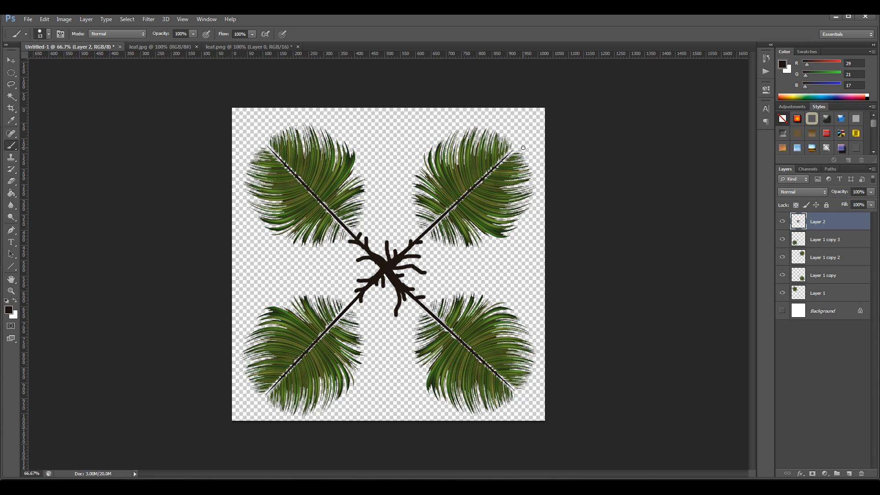
mouse_move(523, 148)
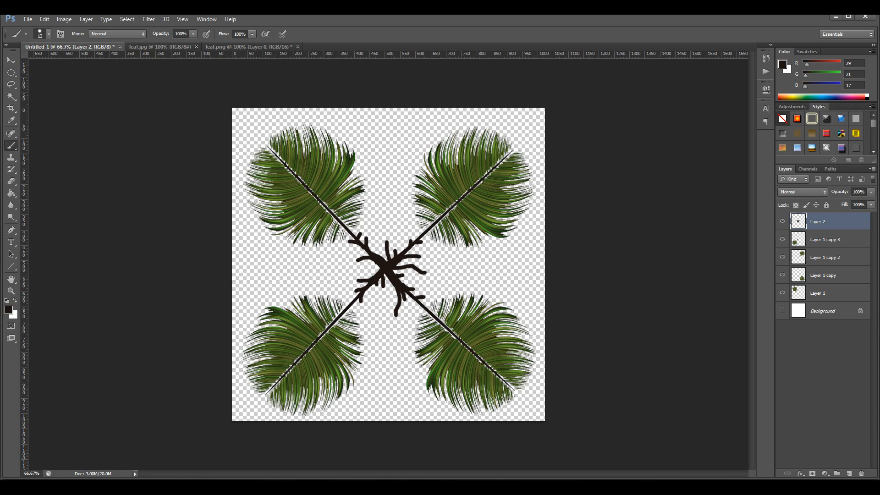
click(27, 18)
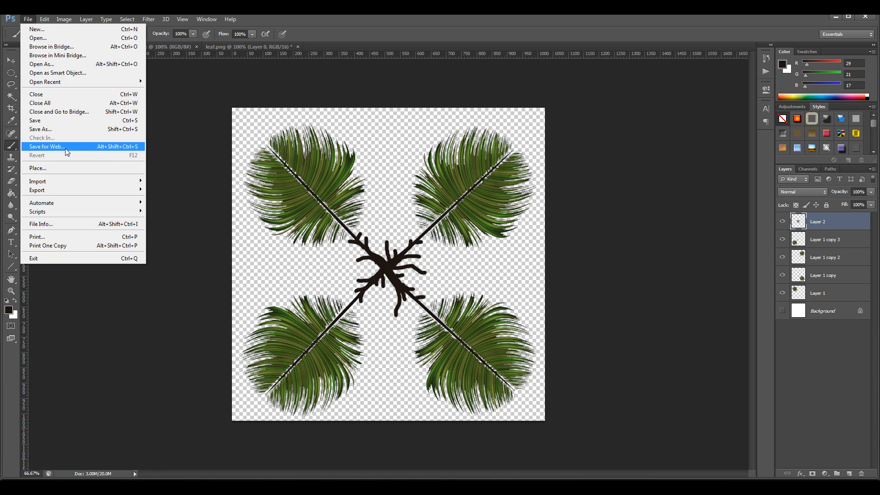
click(46, 146)
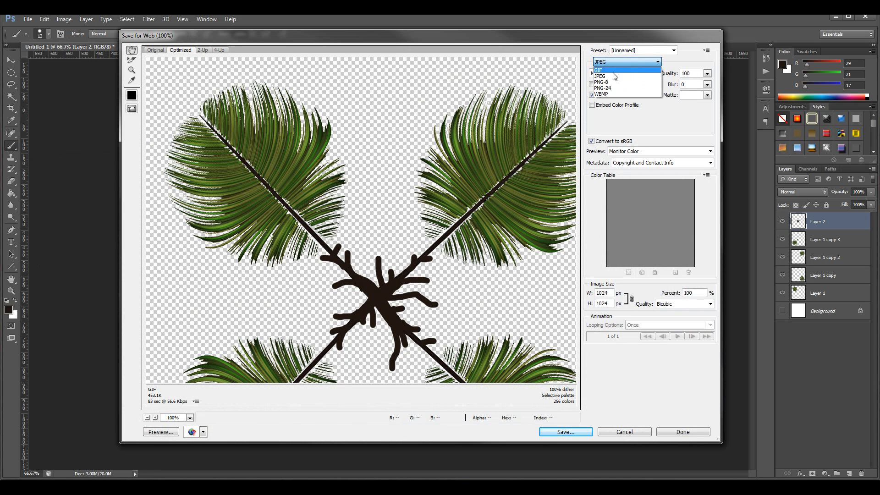
click(602, 88)
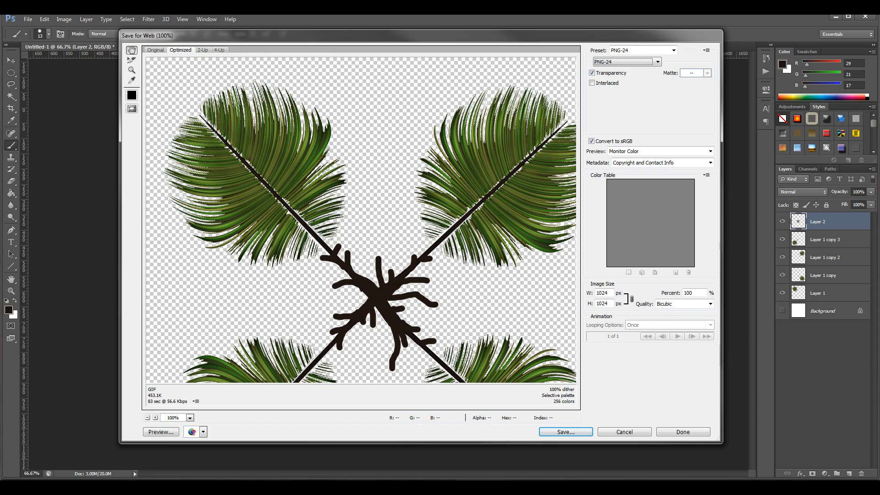
click(565, 432)
text(leaves.png)
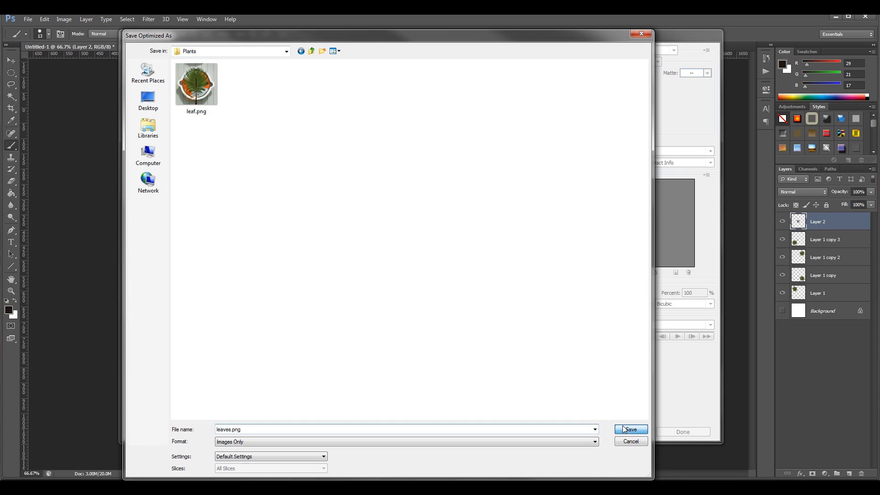
click(629, 430)
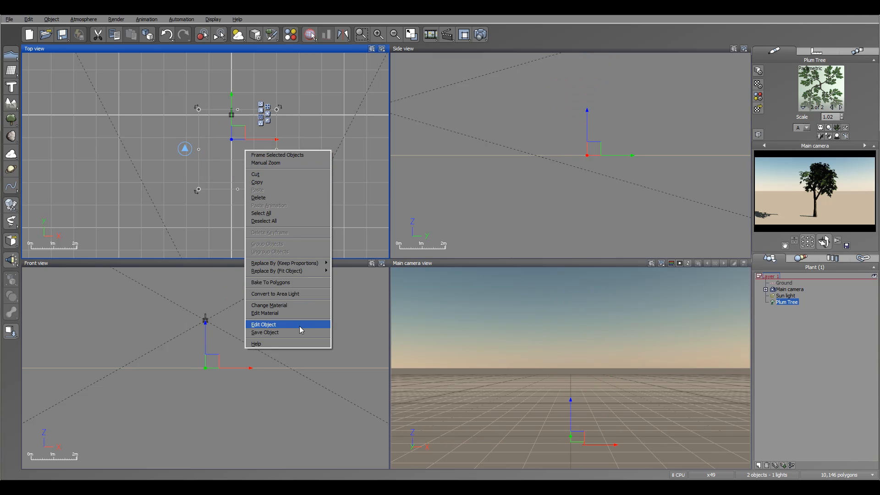
Step: Open the Bark_Plum material's Color & Alpha settings and begin loading a bark picture
click(262, 324)
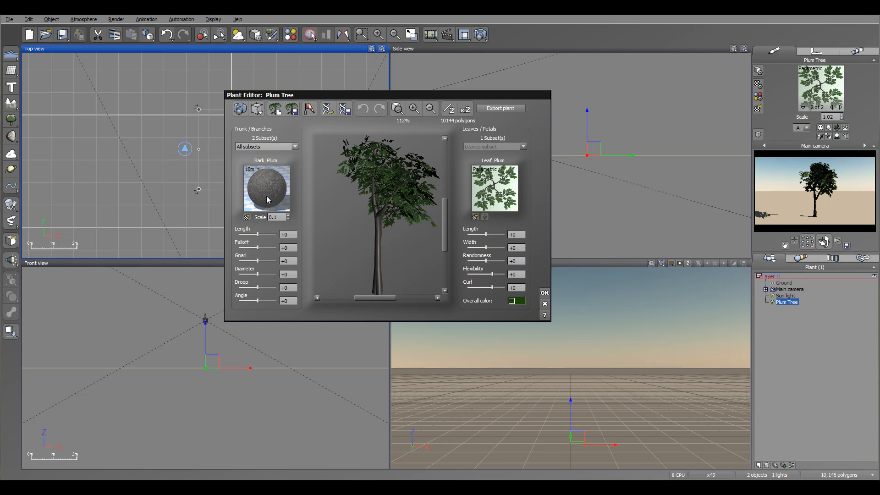
double_click(266, 189)
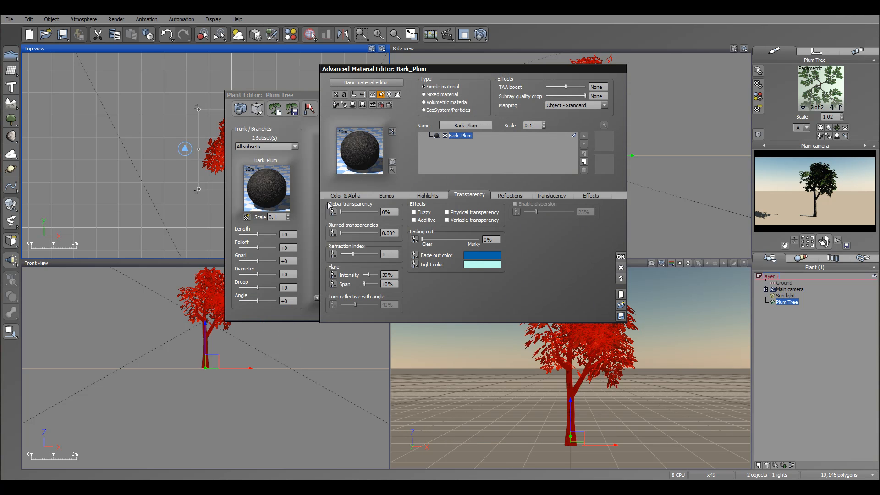
click(345, 195)
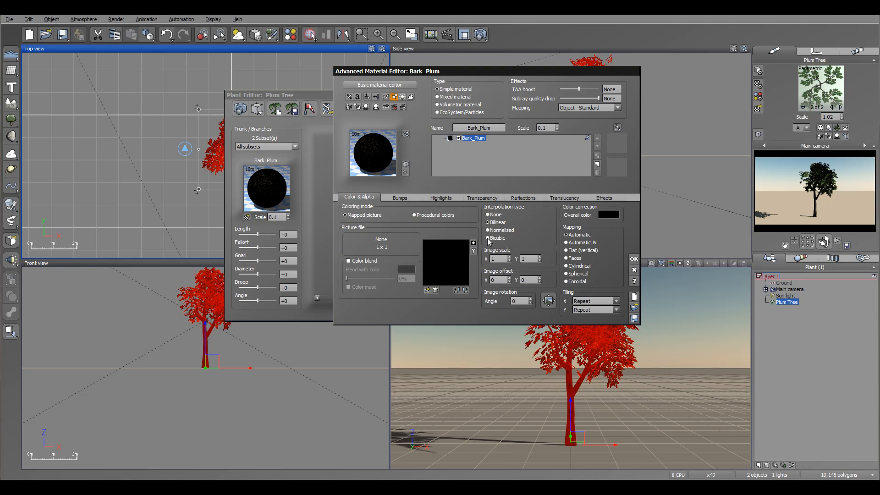
mouse_move(437, 298)
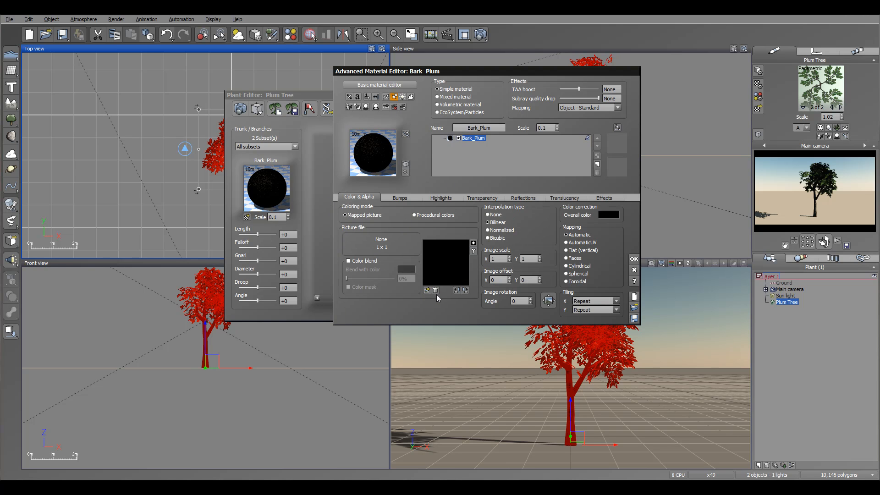
click(426, 290)
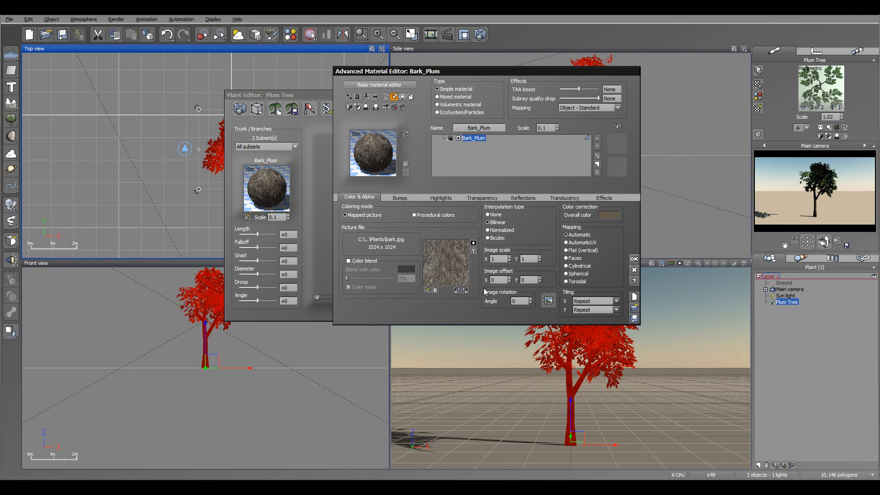
Step: Edit the Bumps function and load bark_b.jpg into its texture node
click(399, 198)
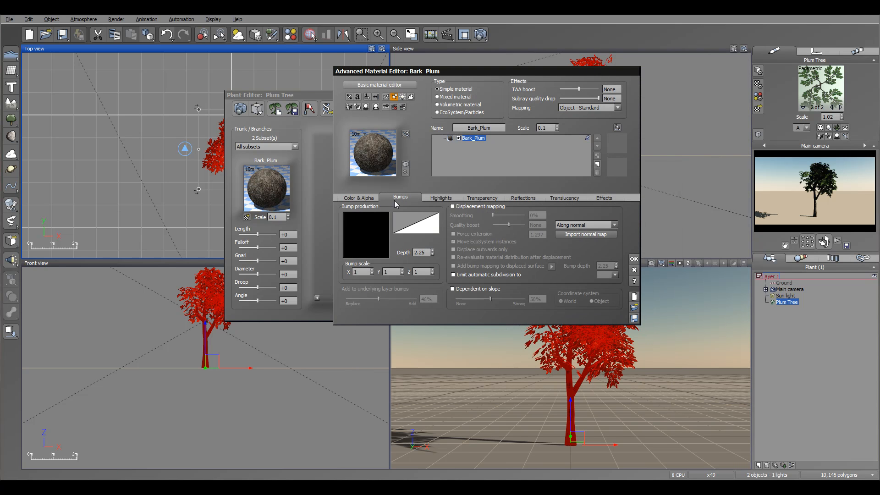
right_click(366, 235)
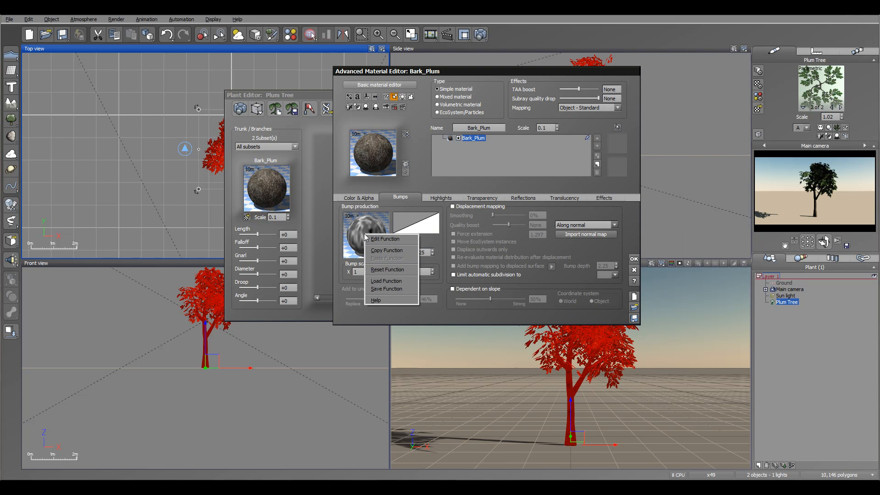
click(386, 269)
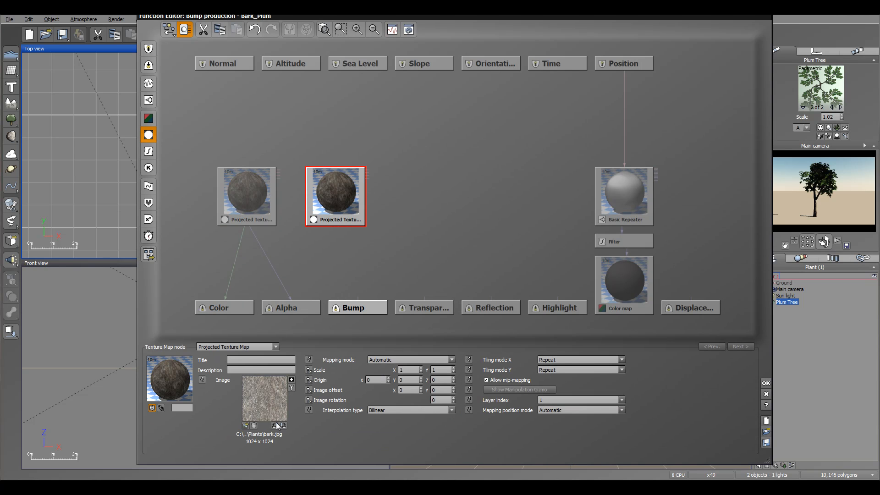
click(275, 425)
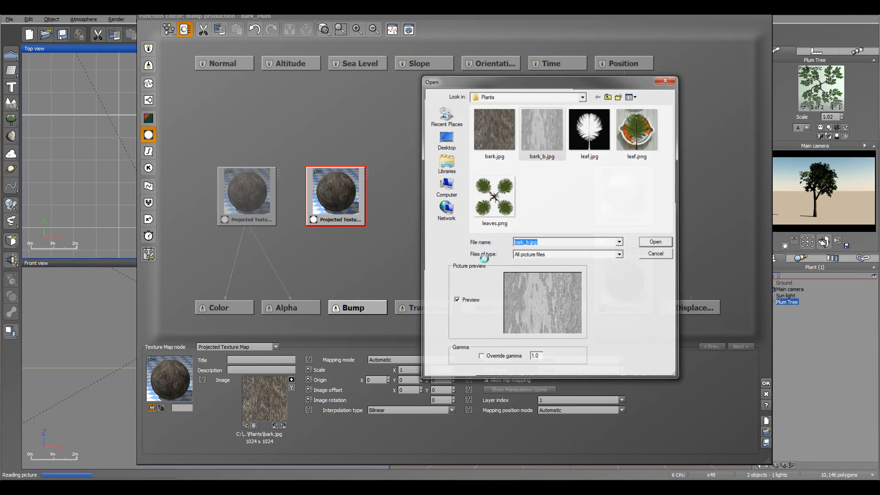
click(654, 241)
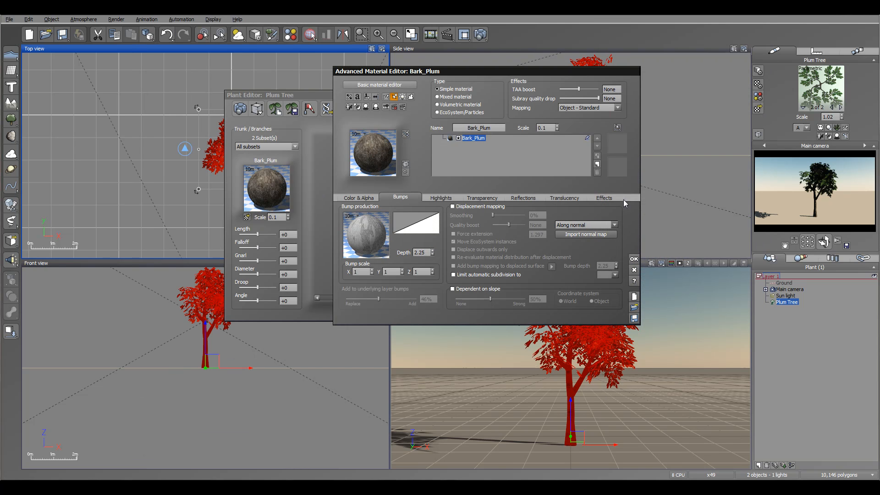
Step: Review the bark's Highlights, Transparency, and Effects tabs, then accept the material
click(440, 197)
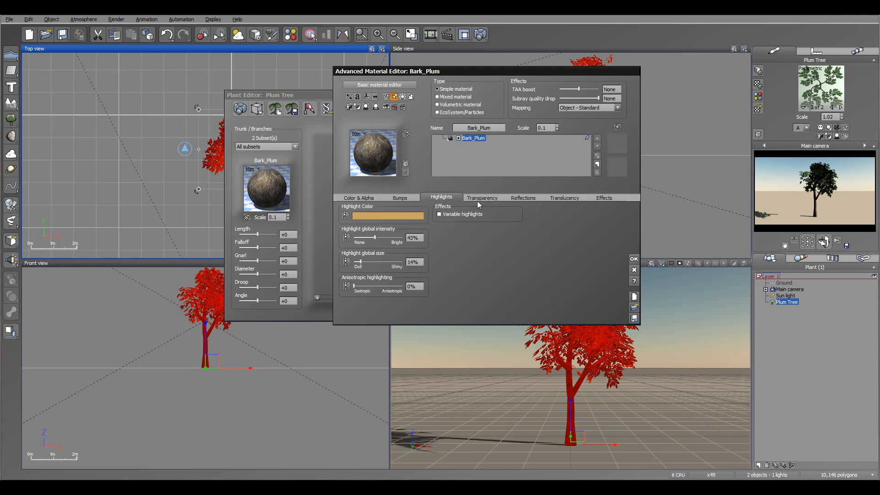
click(482, 197)
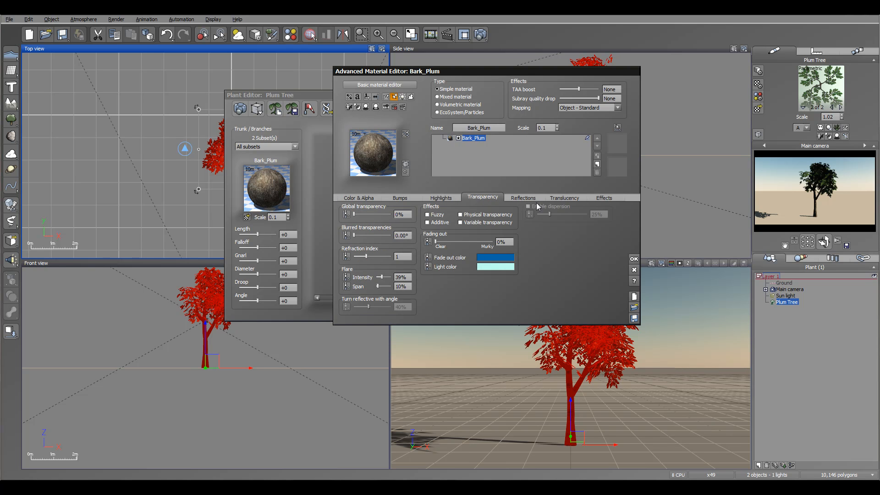
click(603, 197)
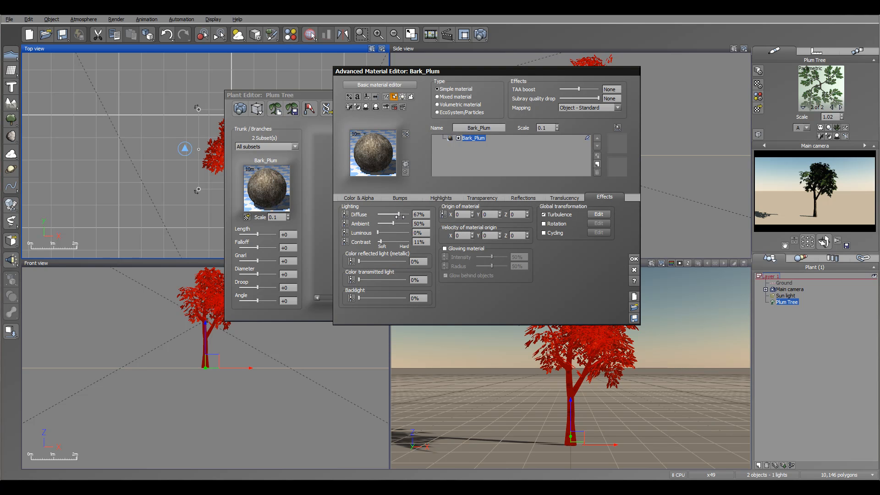
click(359, 197)
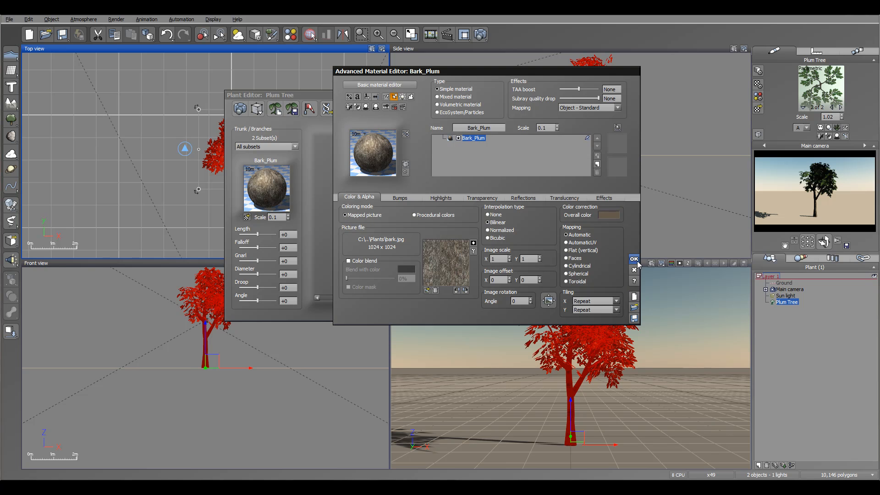
click(633, 259)
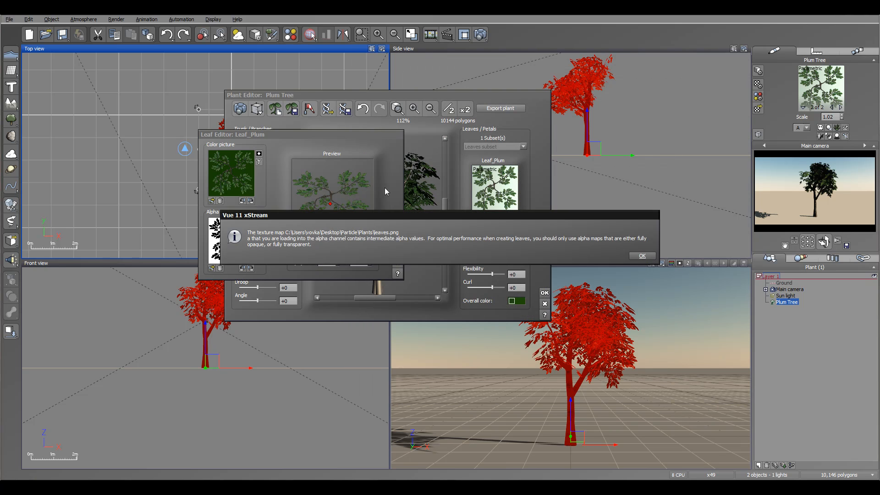
Step: Dismiss the alpha warning for leaves.png and centre the leaf's hooking point
click(641, 255)
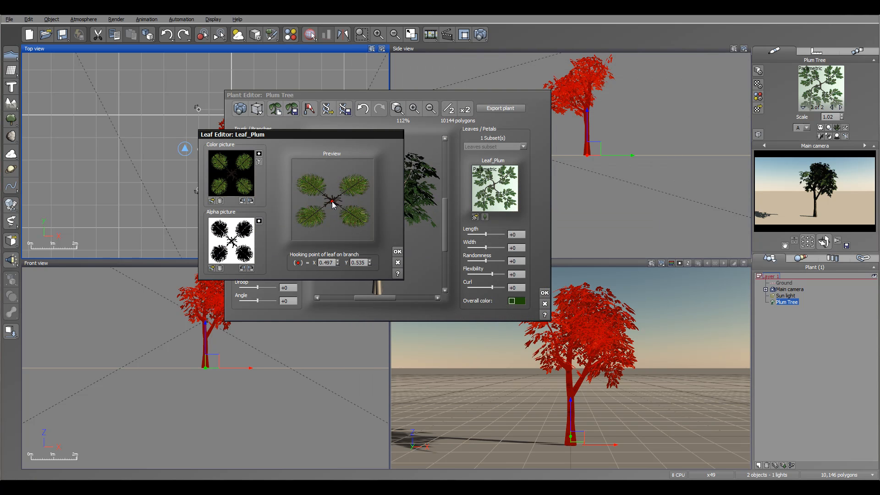
click(397, 262)
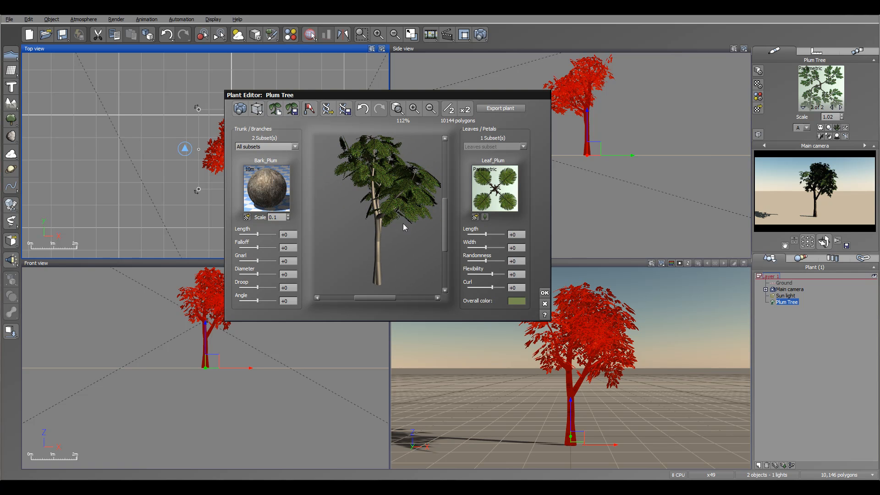
mouse_move(484, 233)
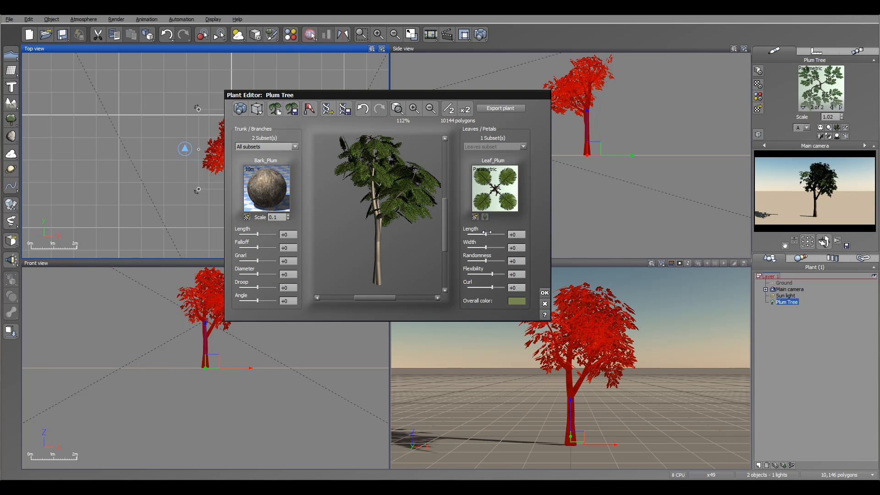
mouse_move(410, 184)
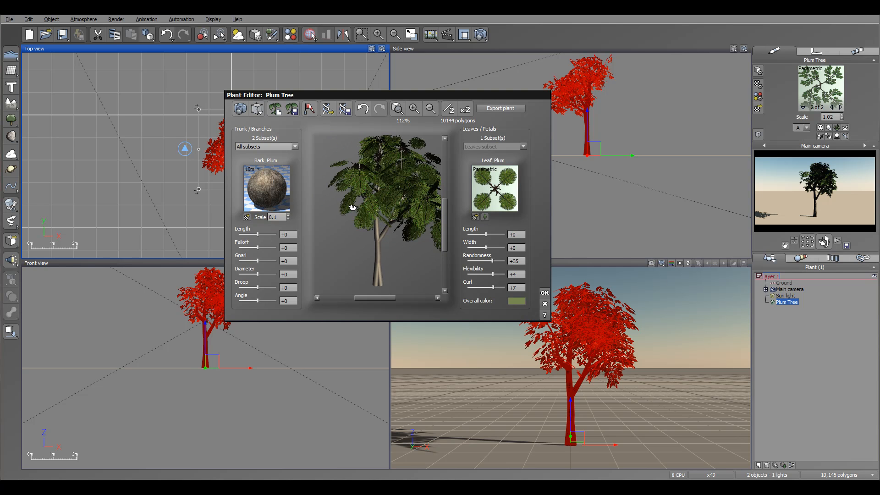
Step: Pick a muted olive green as the leaves' overall colour and confirm it
click(514, 300)
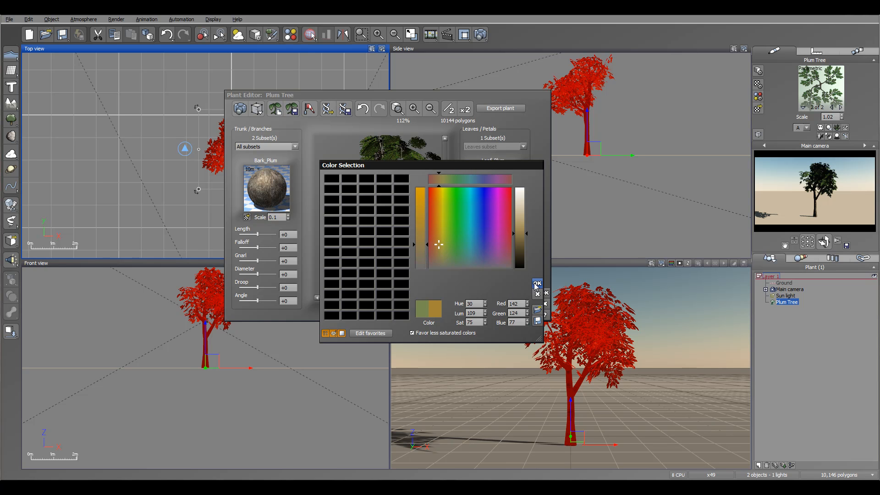
click(537, 283)
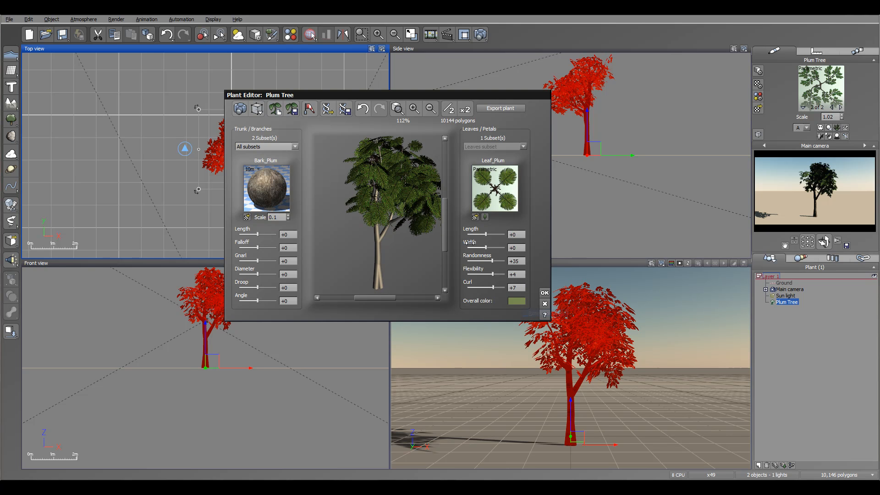
mouse_move(313, 276)
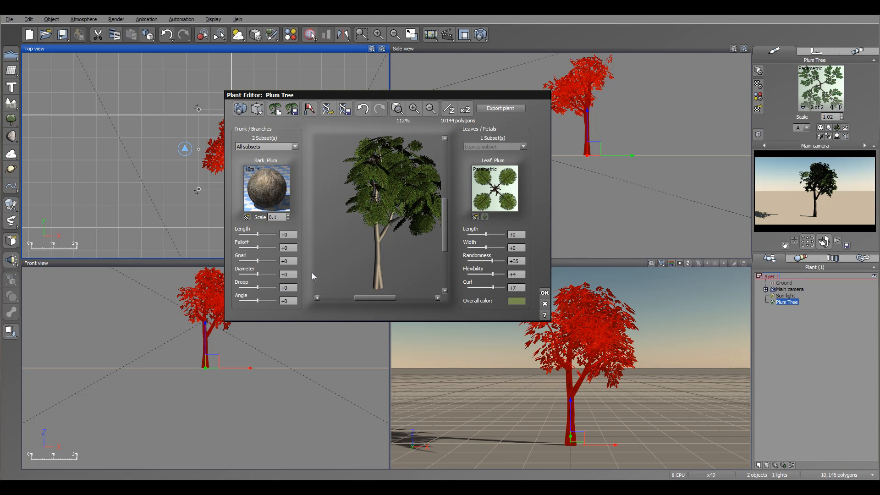
Step: Edit only the Trunk subset, giving it length +12 and gnarl +49
click(294, 147)
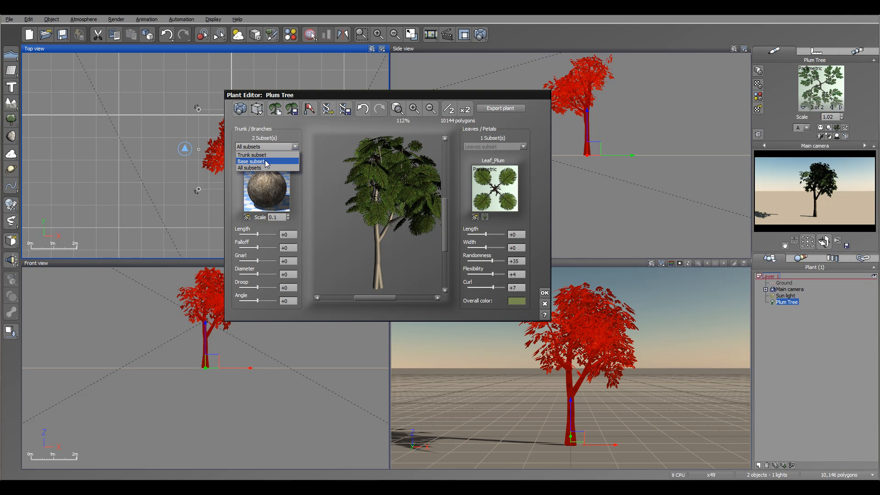
mouse_move(264, 155)
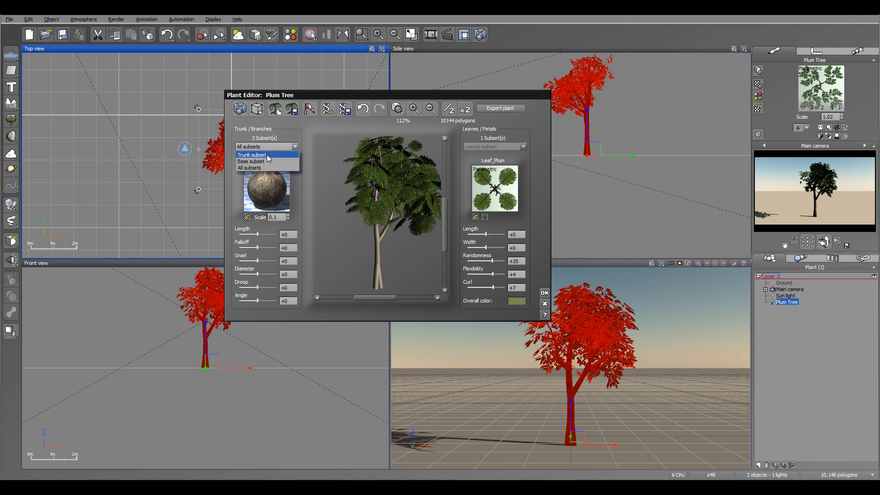
click(252, 154)
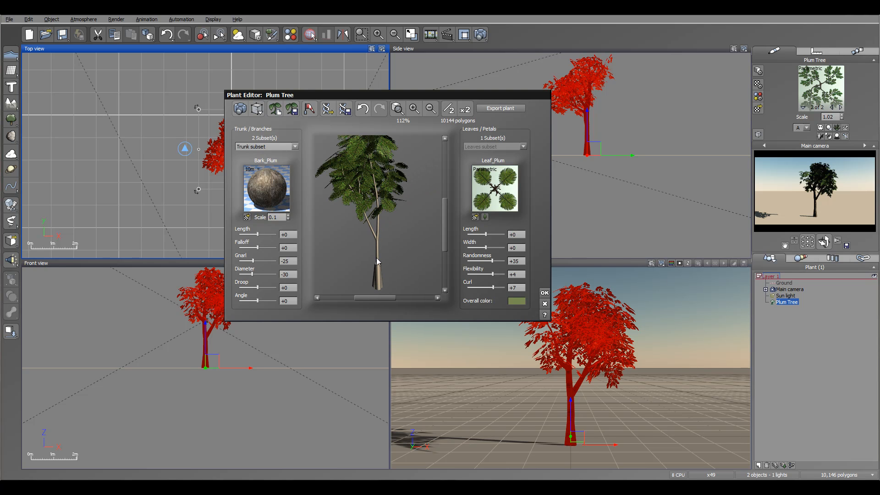
mouse_move(303, 263)
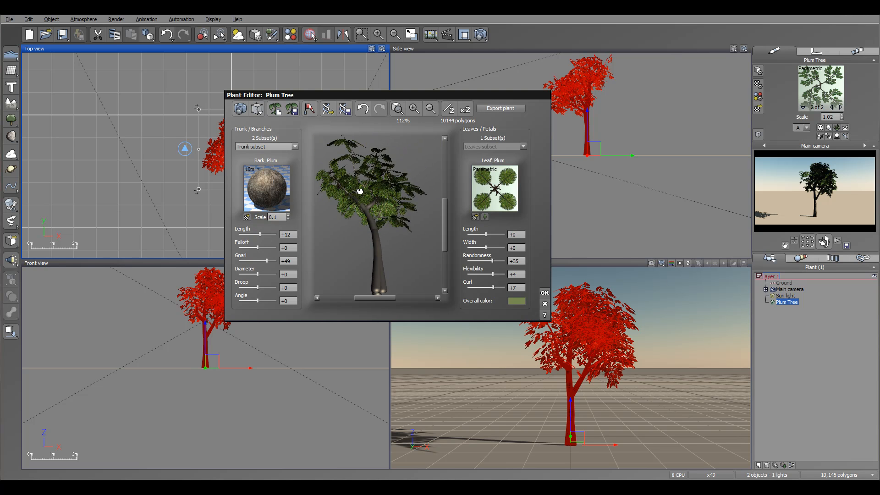
click(292, 147)
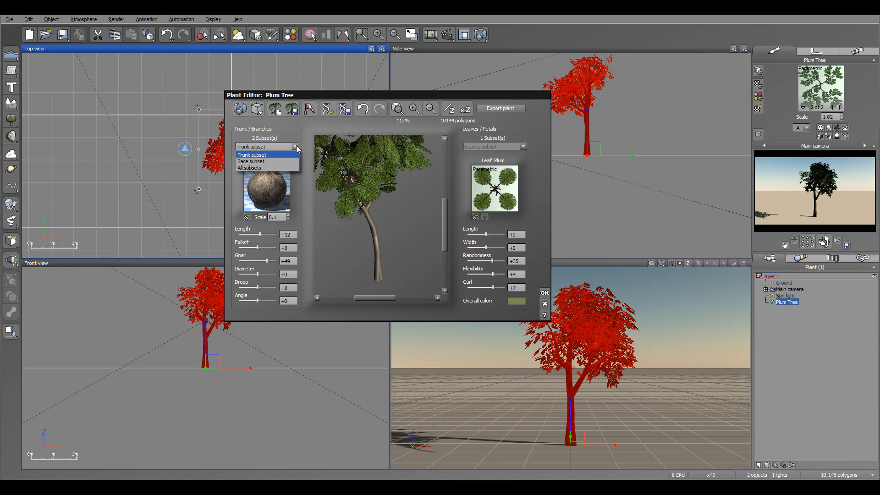
Step: Switch to the Base subset and set falloff -2 and gnarl +10
click(250, 162)
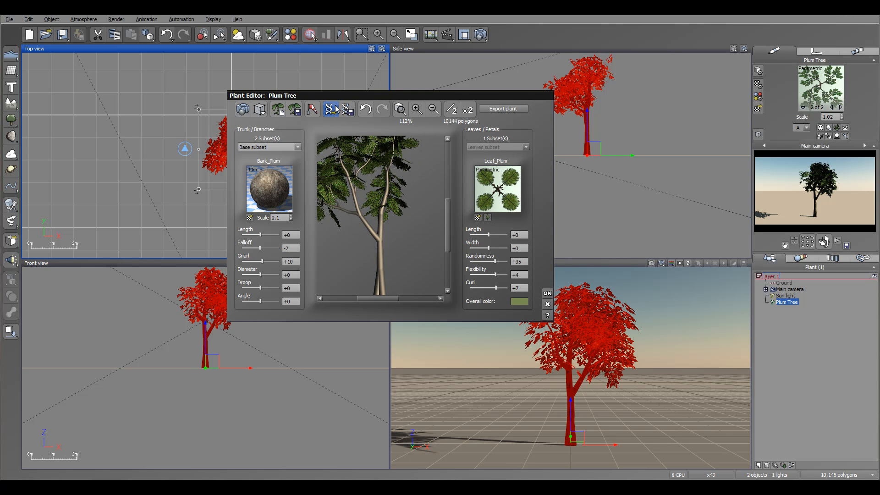
mouse_move(707, 149)
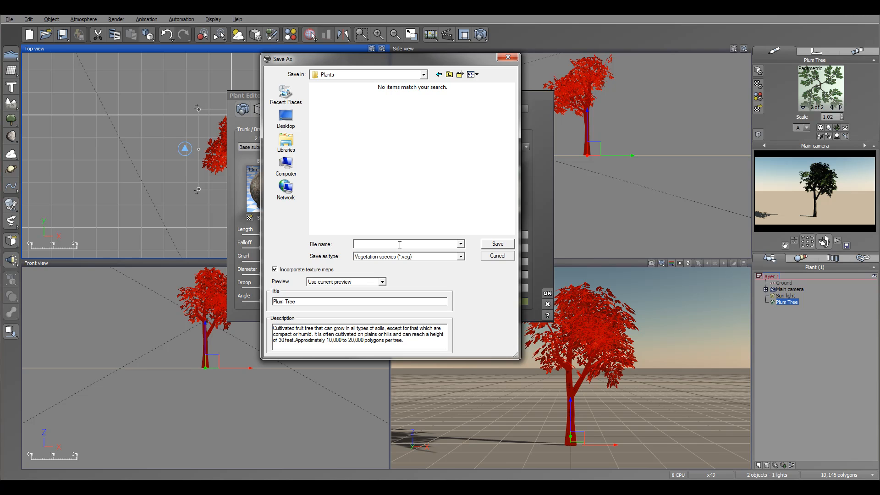
Step: Enter FirstPlant as the exported plant's file name and title
text(F)
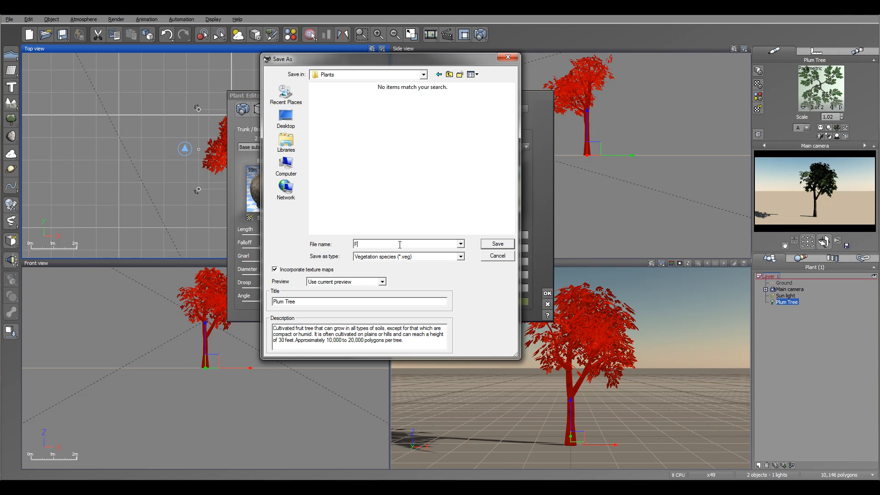
text(irstPl)
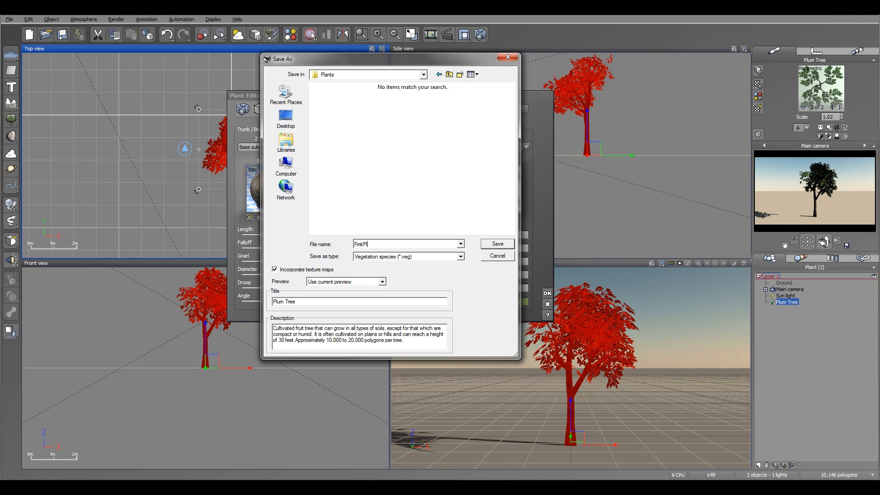
text(ant)
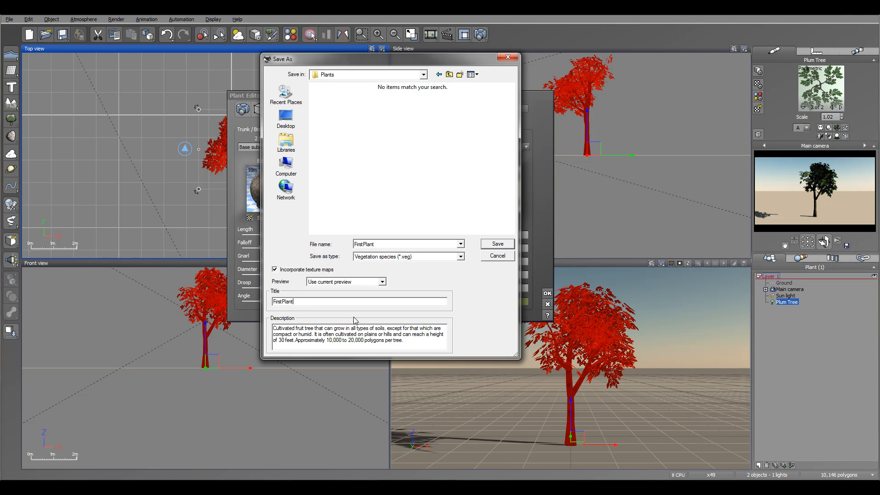
Step: Replace the description with a Geekatplay Studio tutorial credit
triple_click(359, 334)
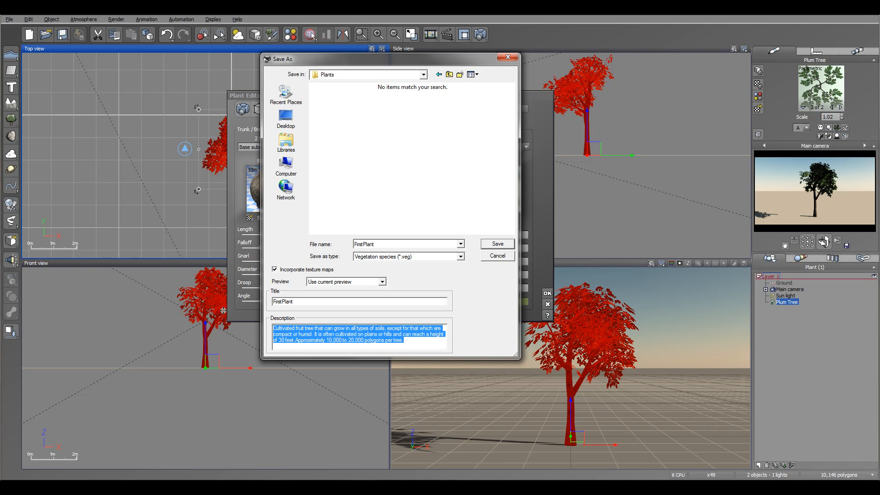
text(Tutorial from)
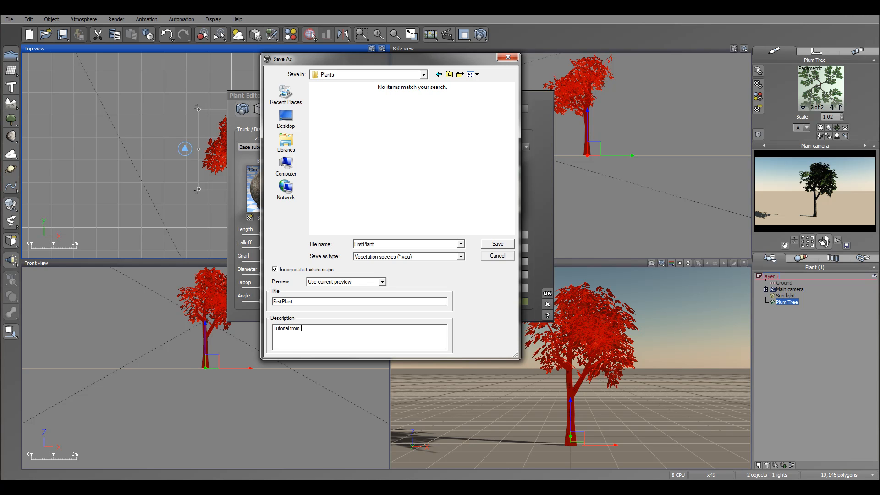
text(geekatplay)
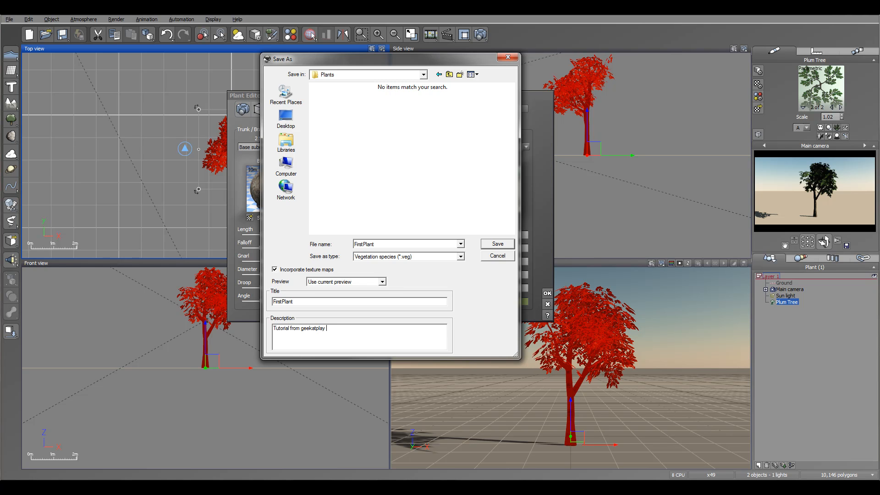
text(studio)
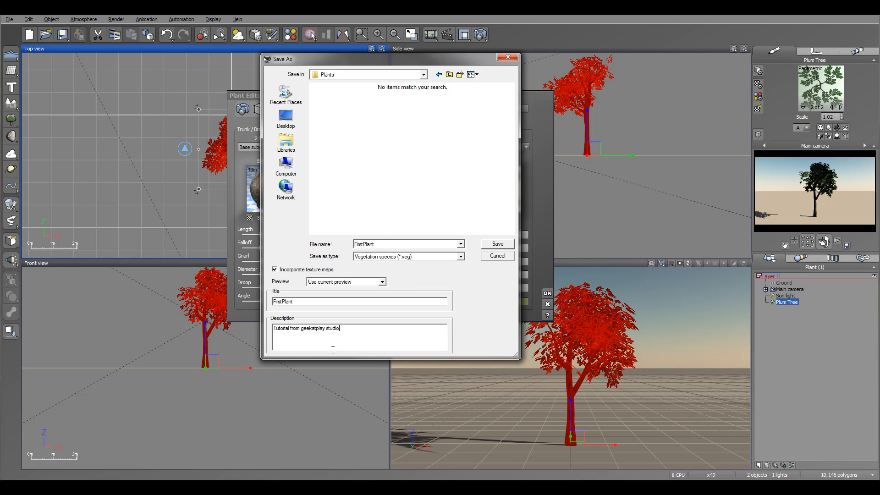
mouse_move(407, 180)
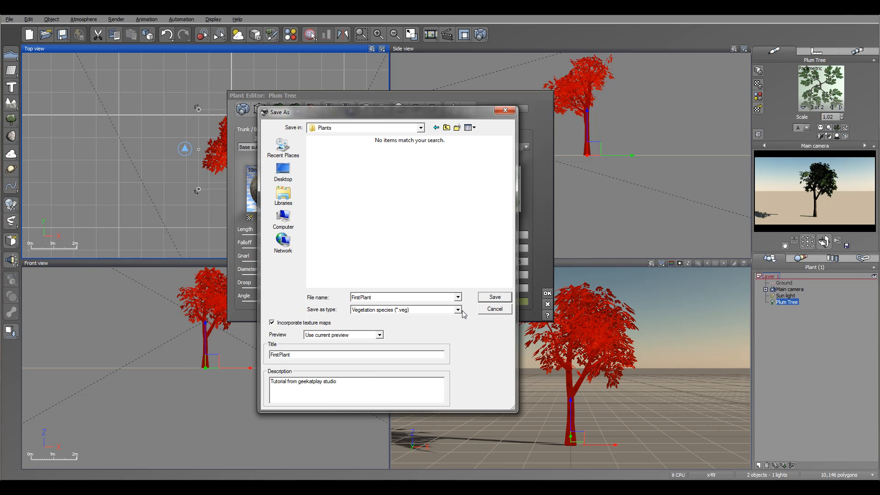
mouse_move(511, 272)
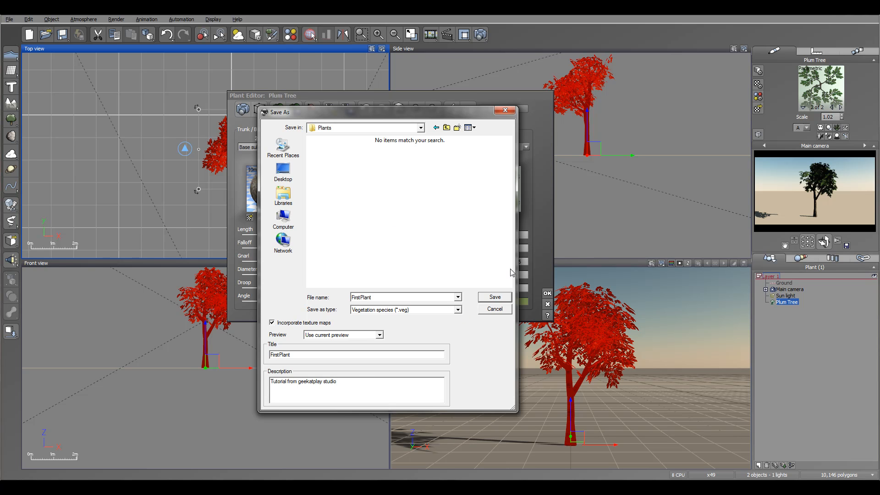
Step: Save the tree as the FirstPlant species and accept the Plant Editor changes
click(493, 296)
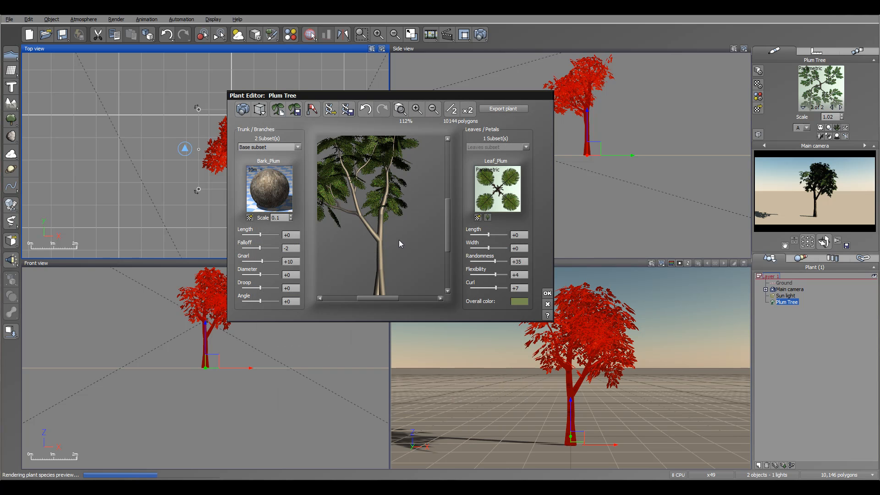
mouse_move(389, 350)
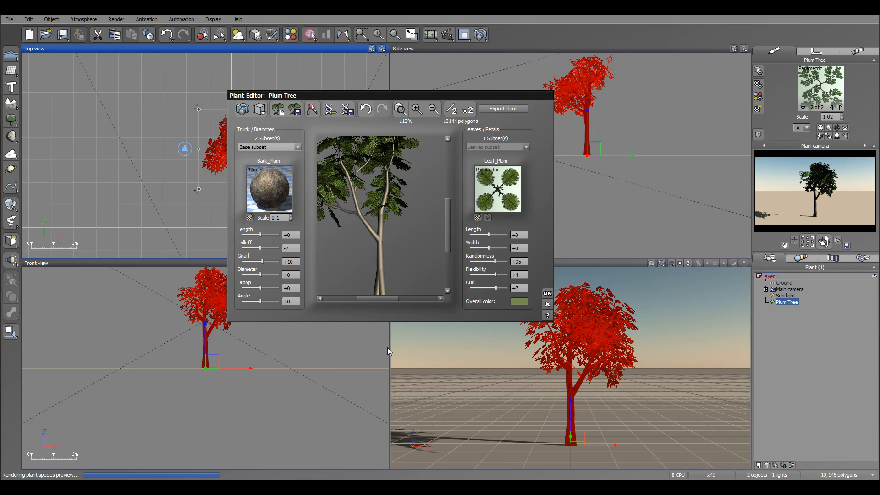
mouse_move(551, 283)
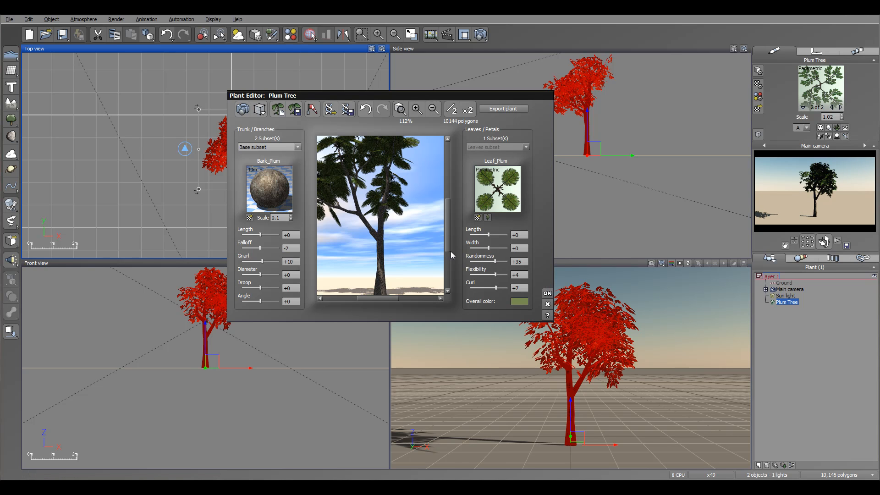
click(547, 293)
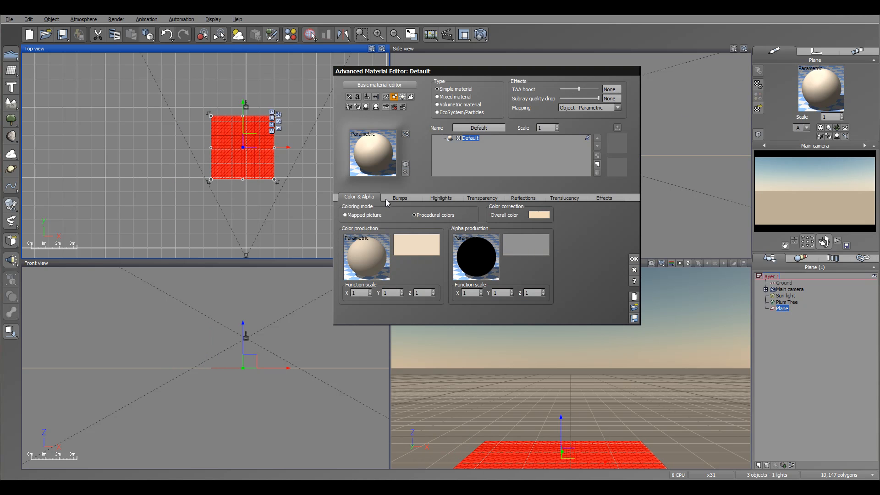
Step: Make the plane's material an EcoSystem and load FirstPlant.veg as its species
click(436, 112)
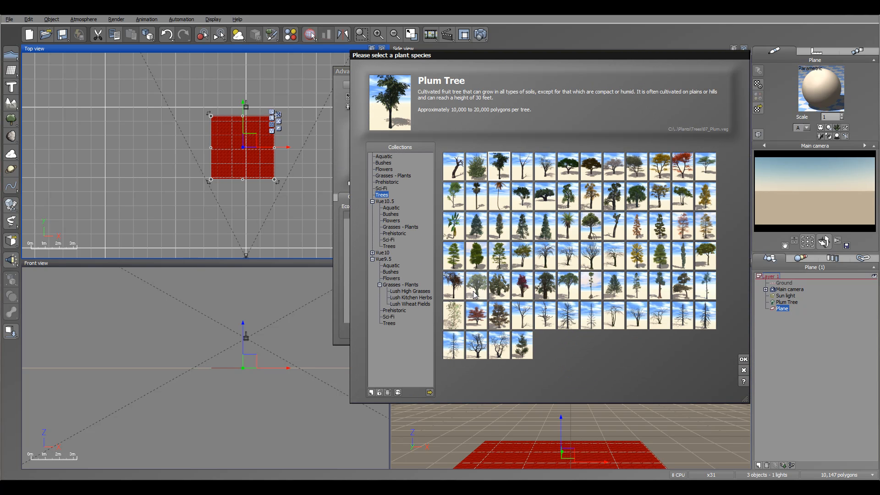
mouse_move(430, 392)
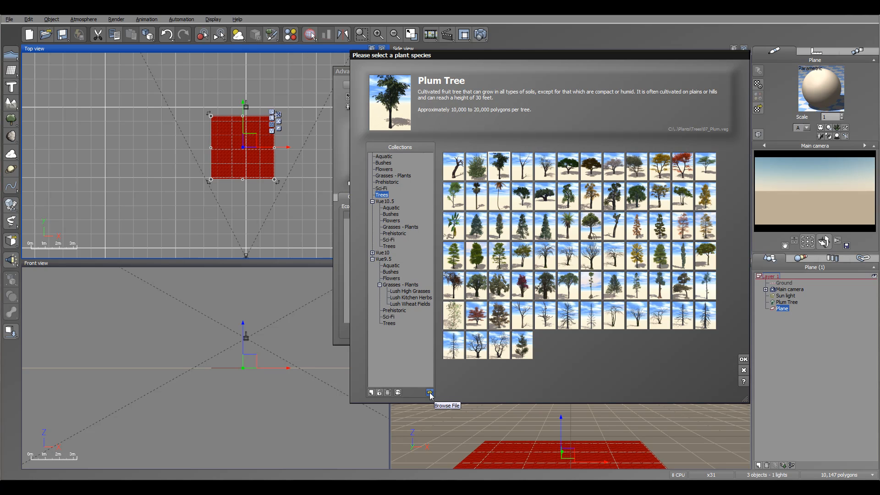
mouse_move(433, 103)
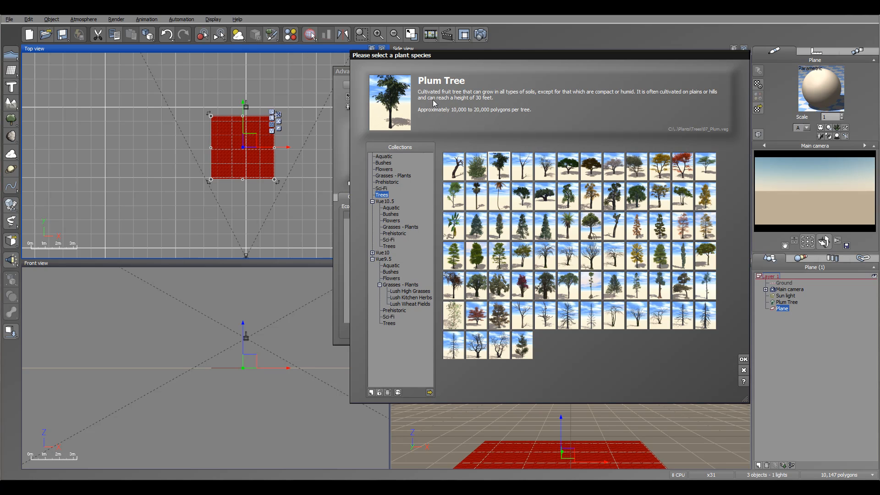
mouse_move(445, 399)
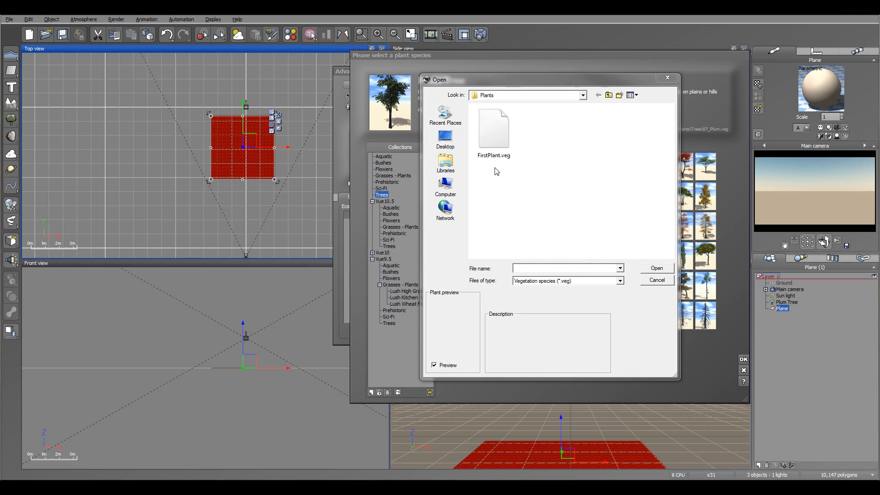
click(656, 280)
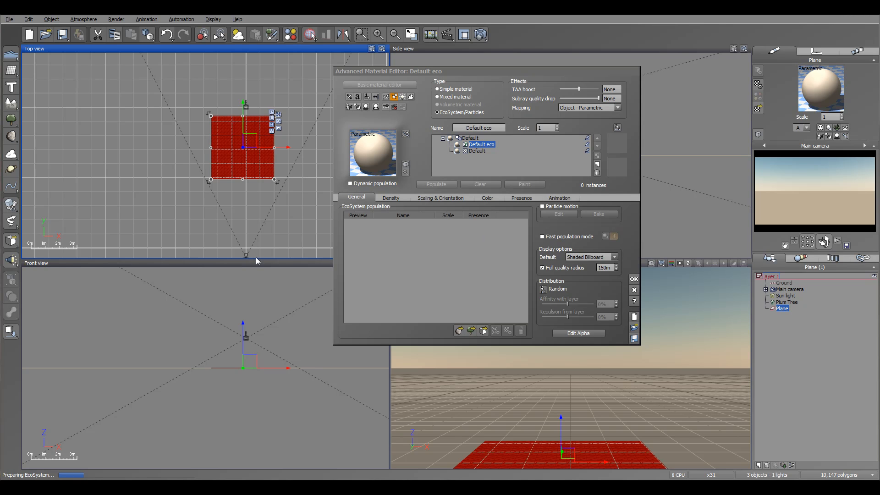
mouse_move(391, 215)
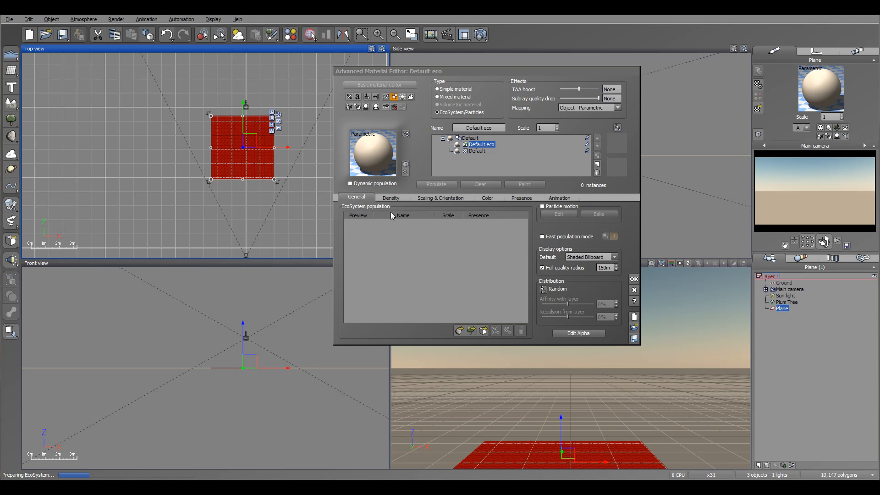
mouse_move(421, 268)
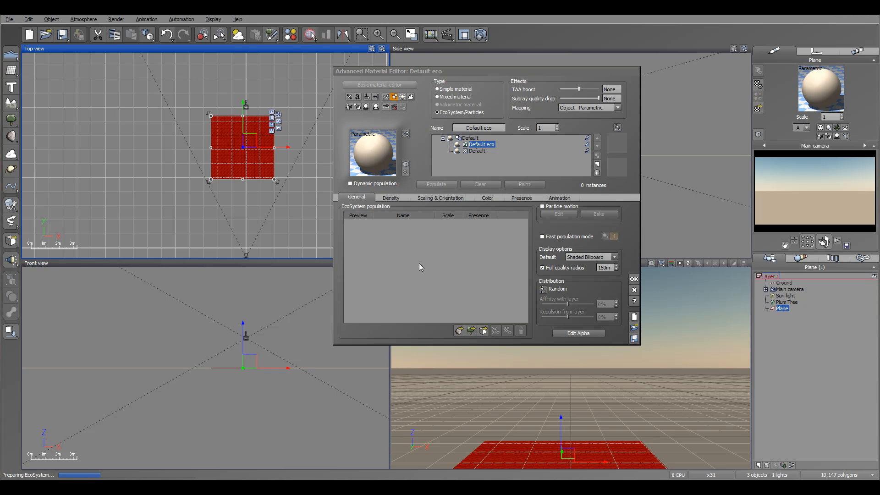
mouse_move(506, 229)
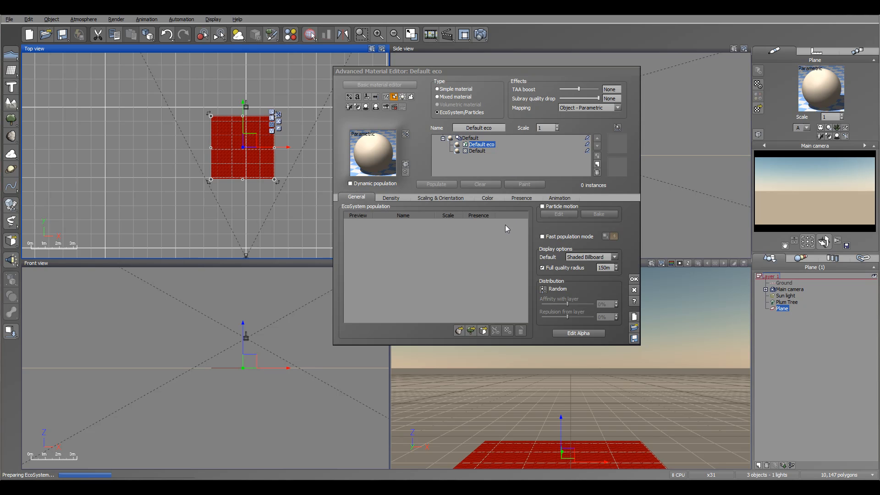
mouse_move(401, 182)
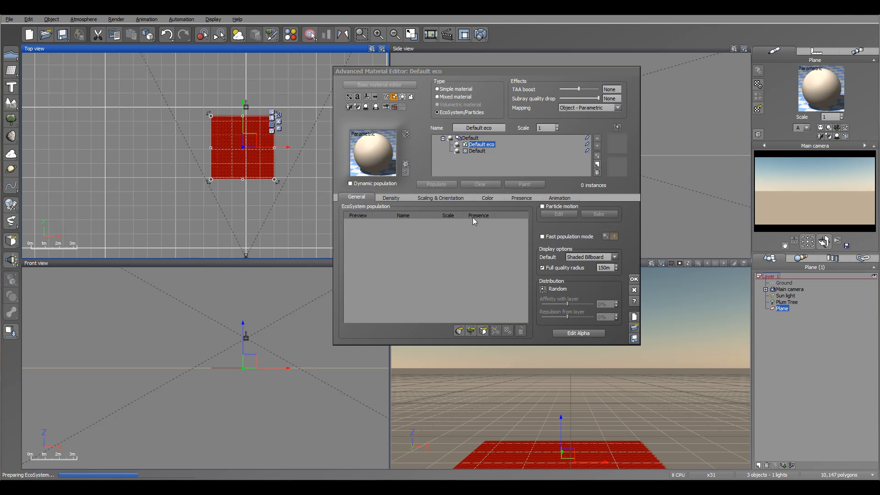
mouse_move(520, 198)
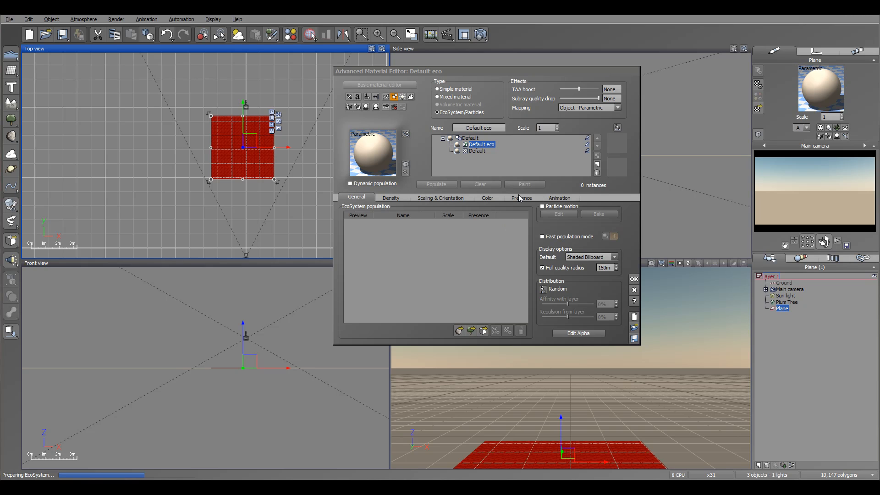
mouse_move(397, 207)
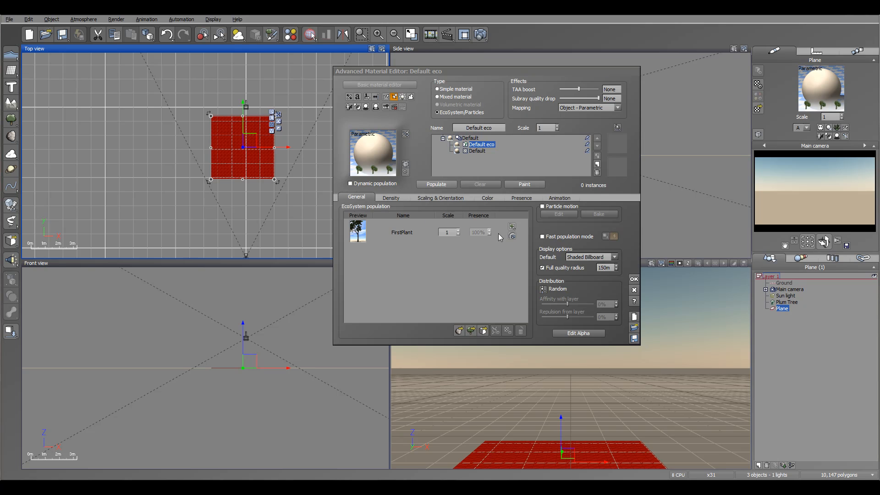
mouse_move(408, 230)
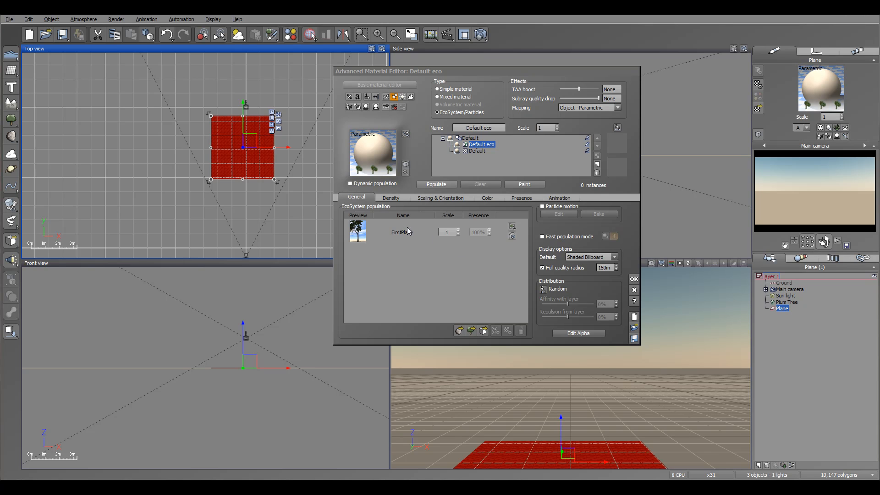
Step: Add FirstPlant to the Default eco population and populate the plane with one tree
click(436, 185)
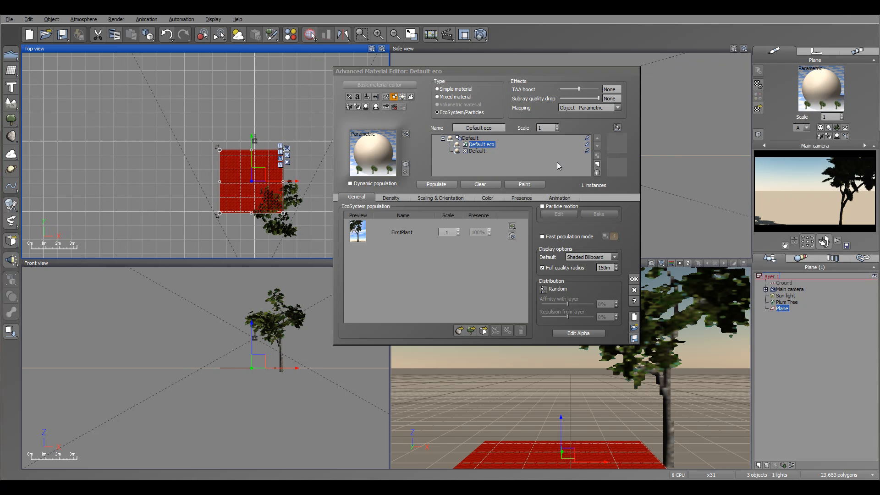
Step: Set overall scaling to 0.38, repopulate with 14 trees, and close the material editor
click(390, 197)
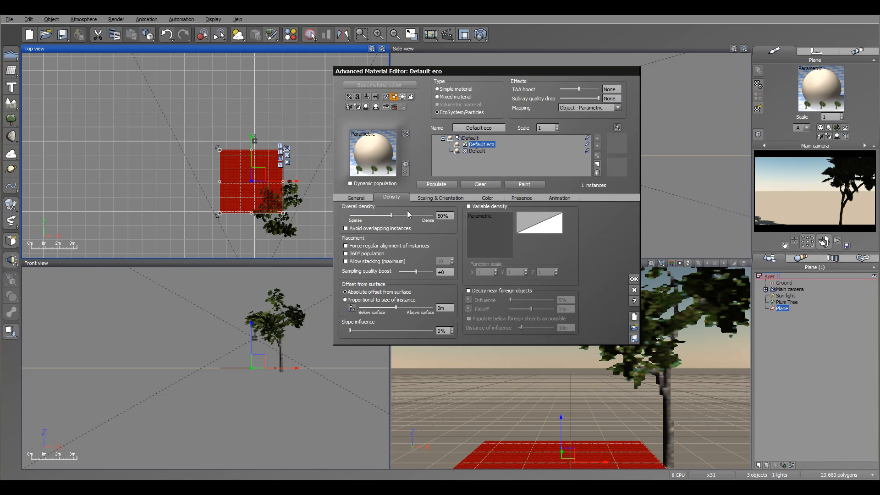
click(440, 197)
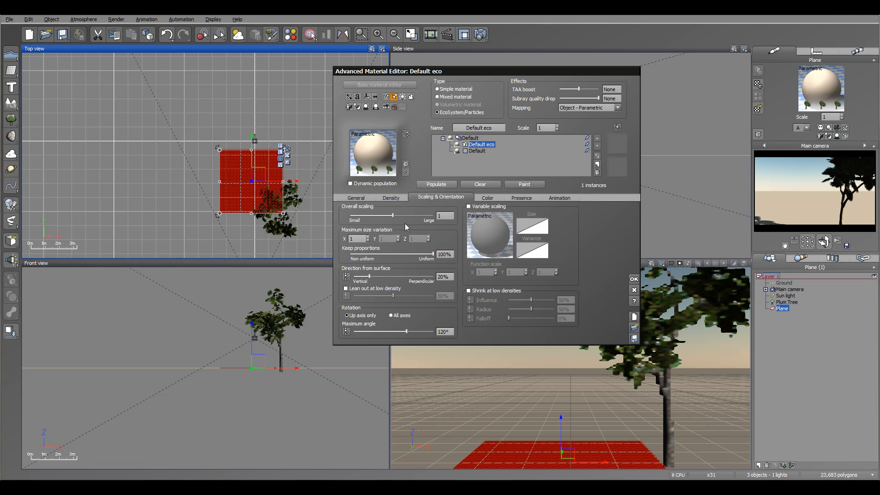
click(436, 184)
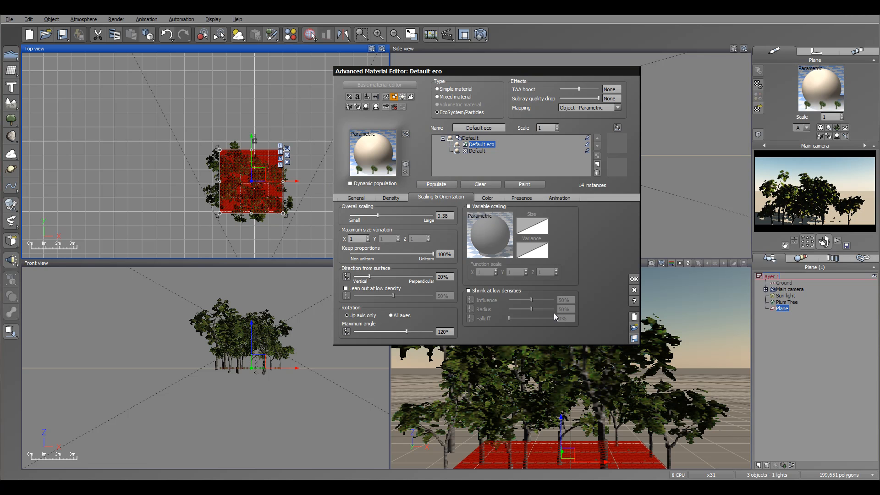
click(634, 279)
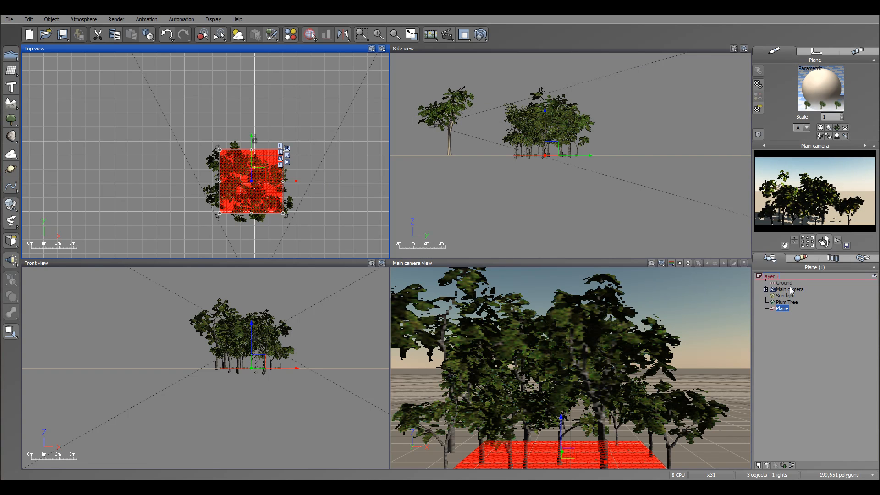
Step: Select the Main camera and lower its height to 1.75 m
click(790, 289)
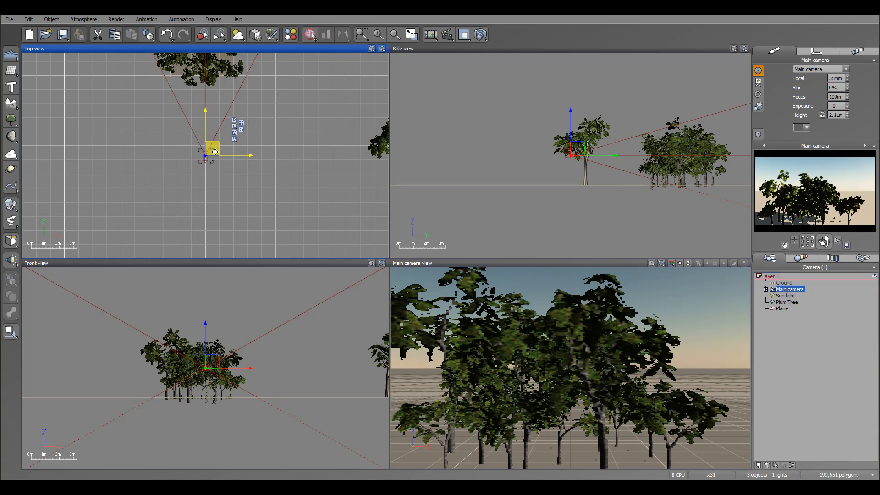
click(569, 162)
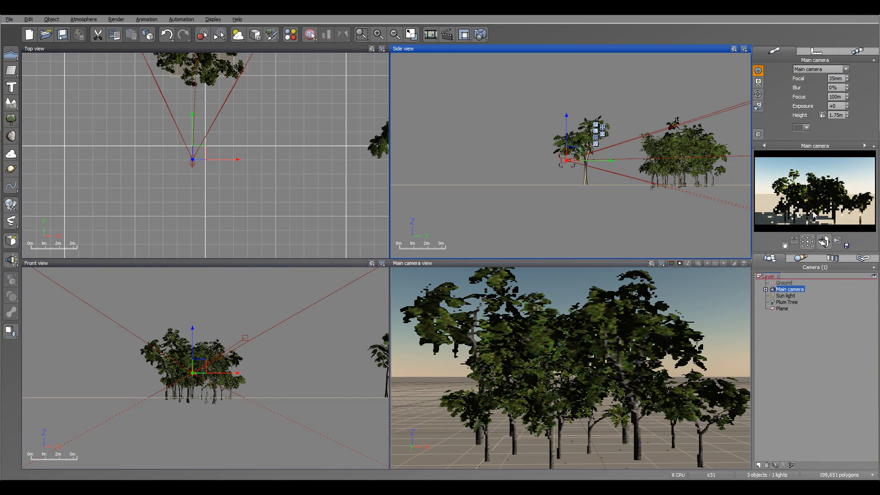
click(787, 296)
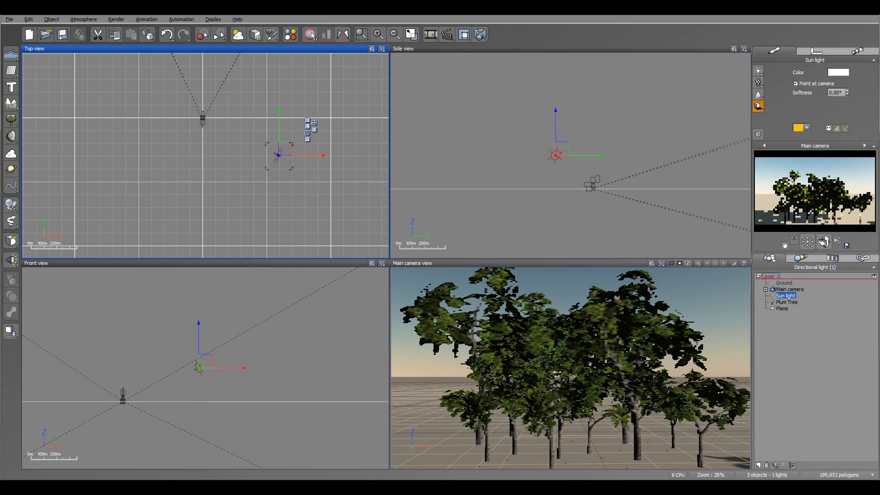
Step: Review the scene's cloud settings in the Atmosphere Editor, then close it
click(82, 19)
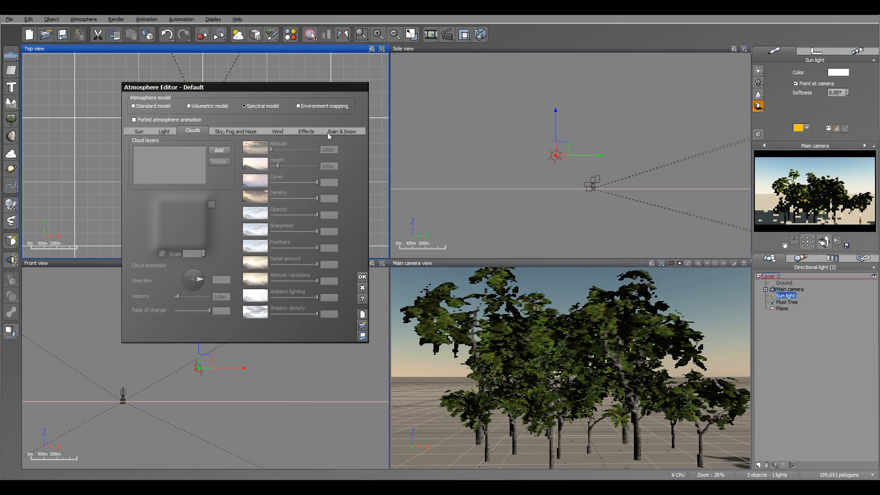
click(163, 130)
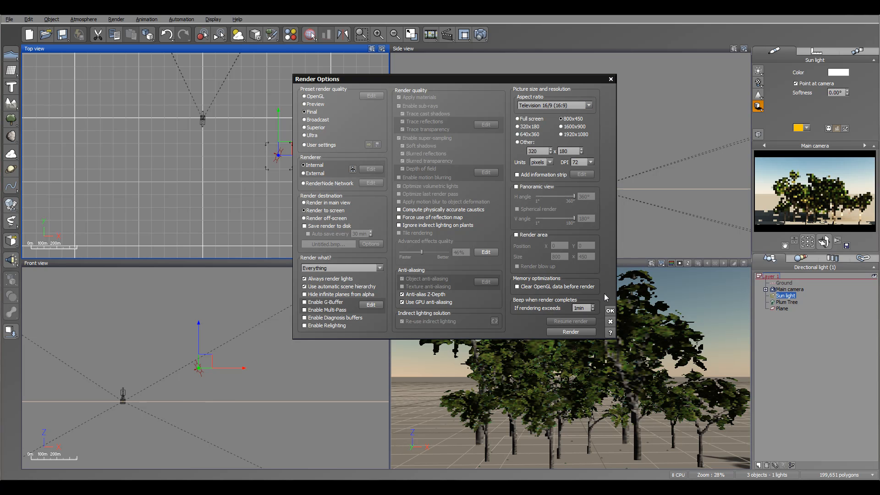
click(610, 79)
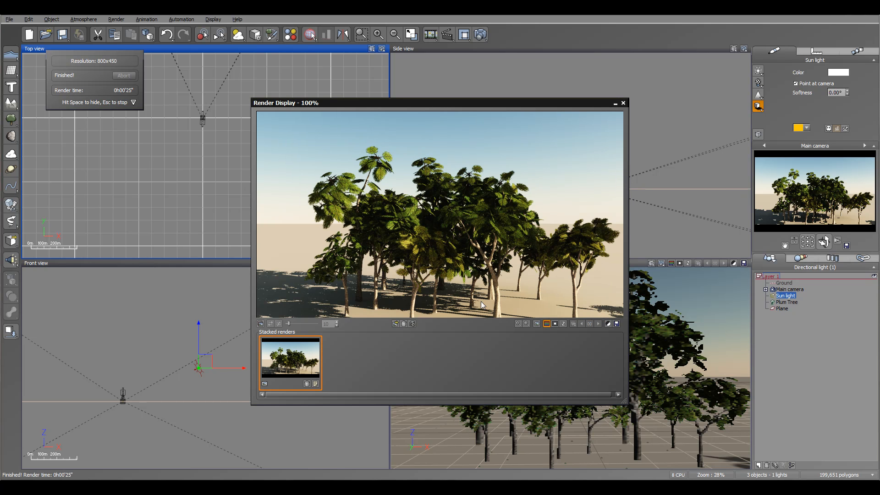
mouse_move(499, 223)
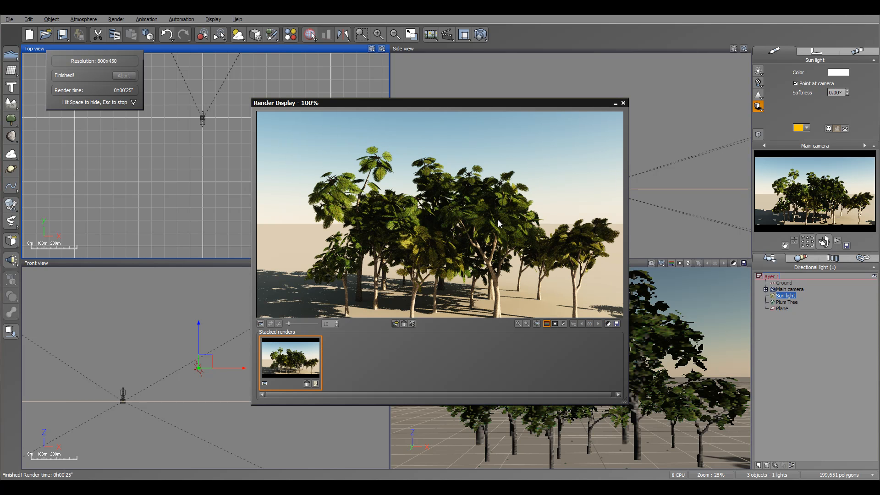
mouse_move(605, 238)
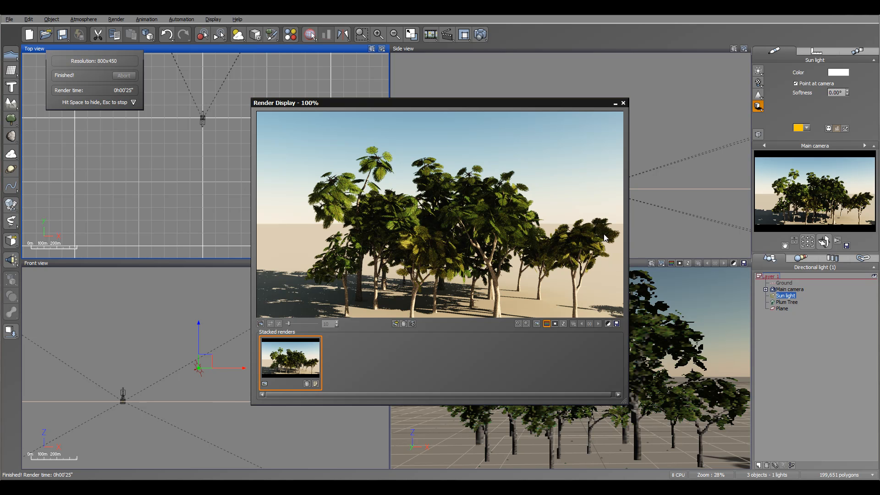
mouse_move(365, 219)
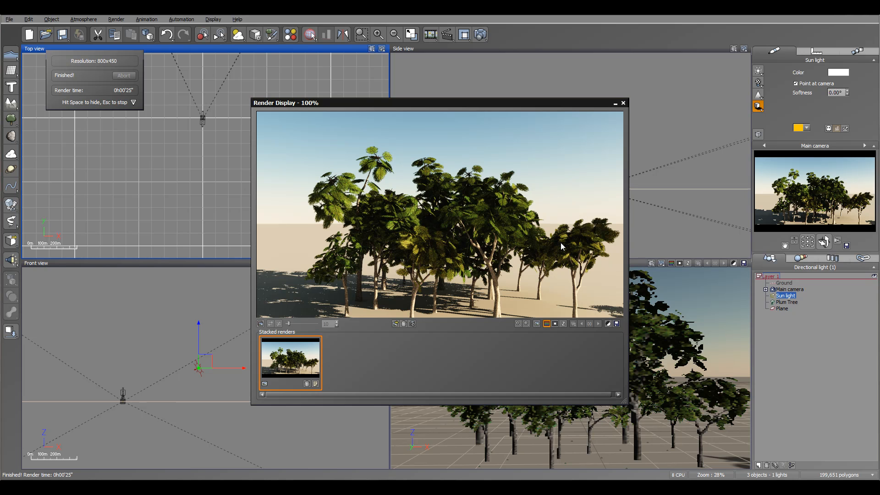
mouse_move(422, 264)
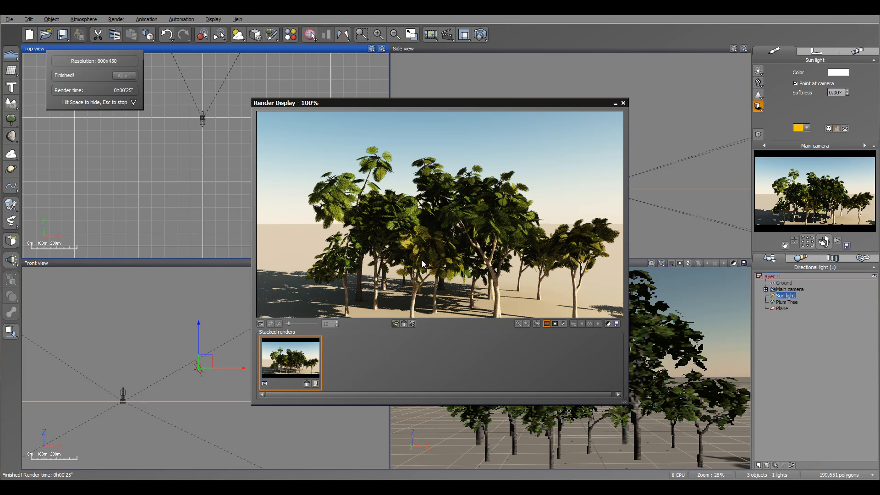
mouse_move(375, 219)
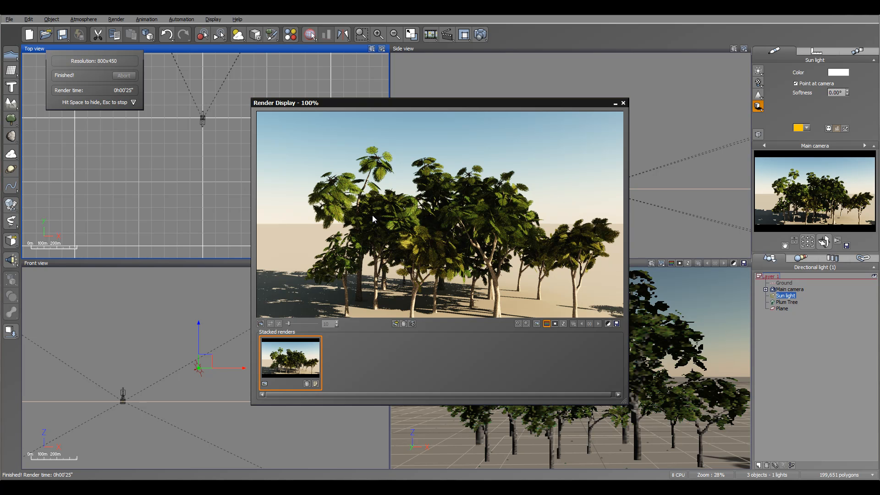
mouse_move(353, 188)
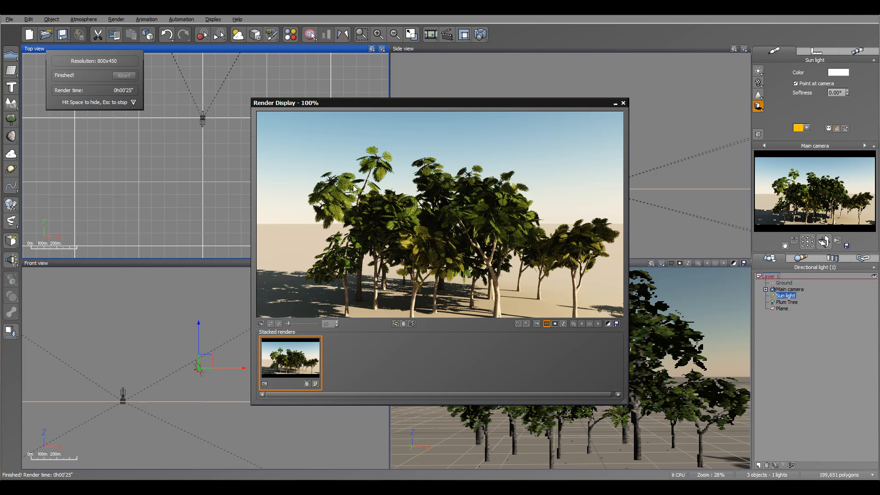
mouse_move(482, 253)
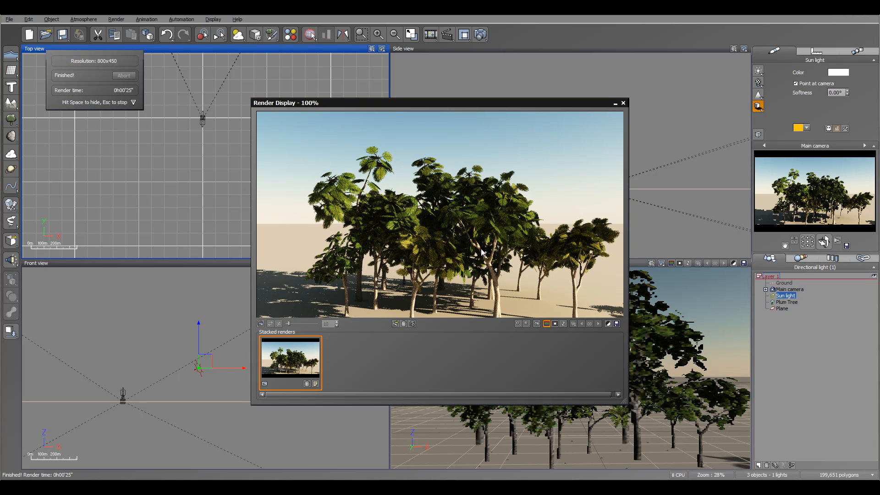
mouse_move(595, 240)
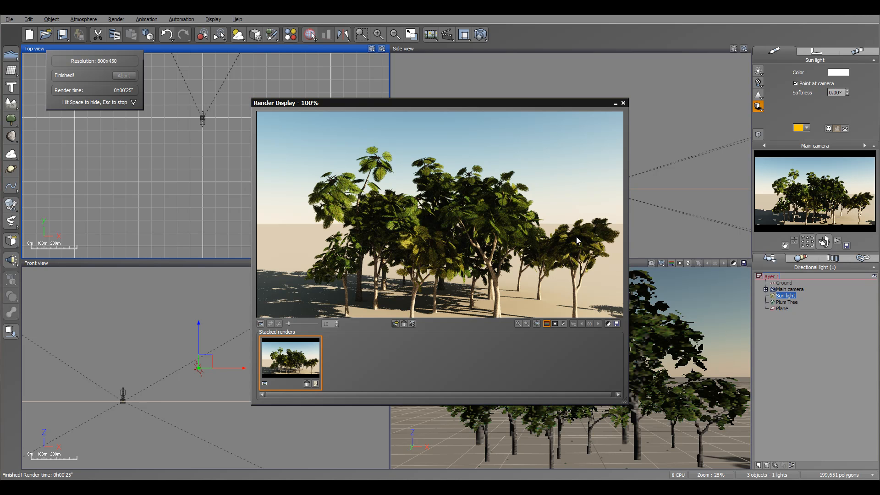
mouse_move(384, 251)
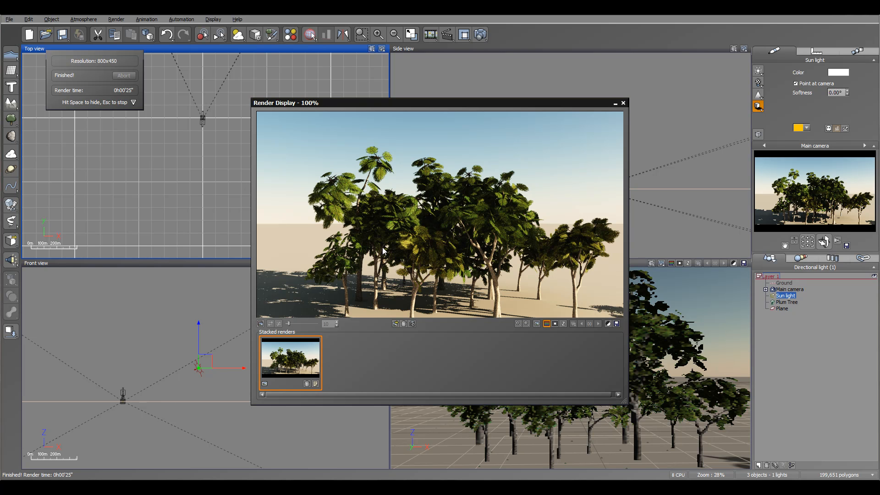
mouse_move(504, 259)
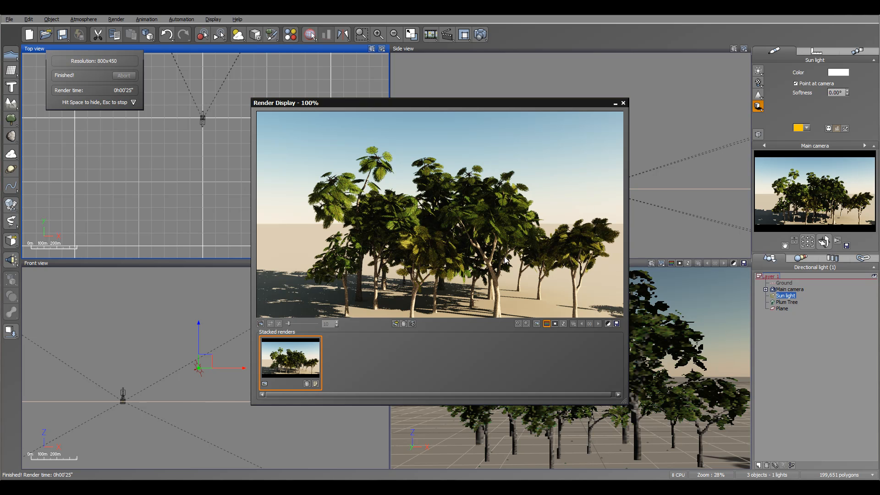
mouse_move(359, 250)
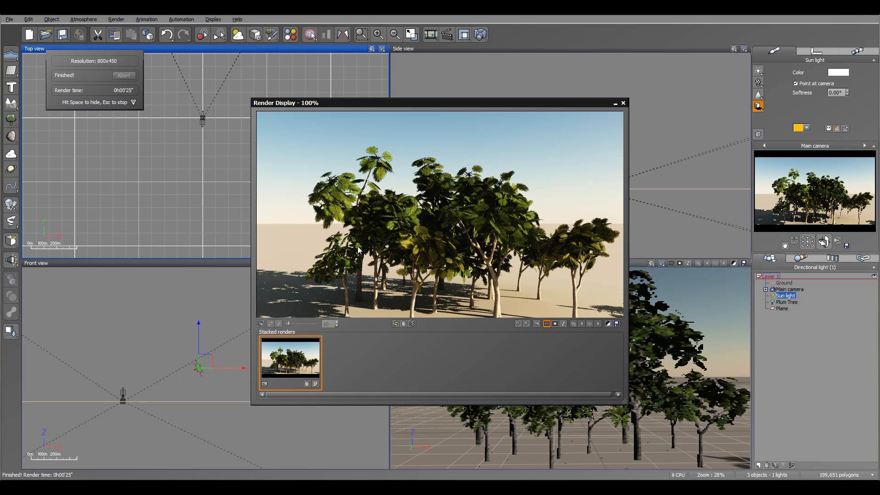
mouse_move(570, 272)
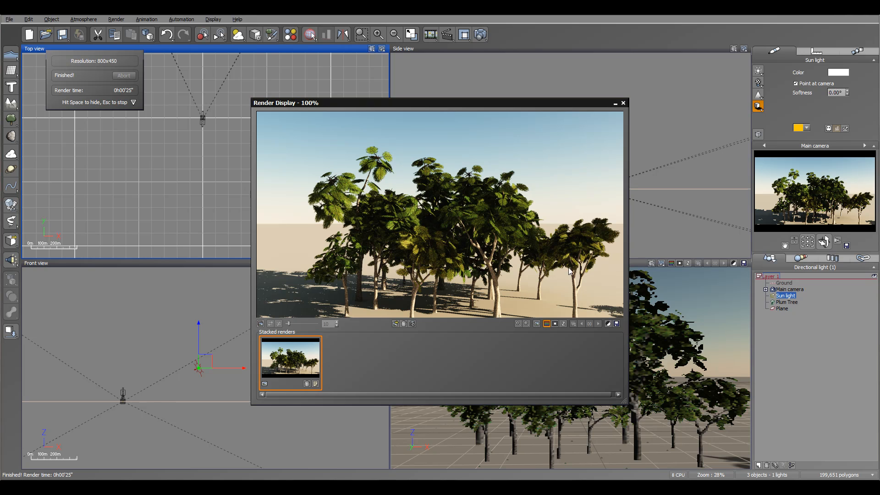
mouse_move(359, 208)
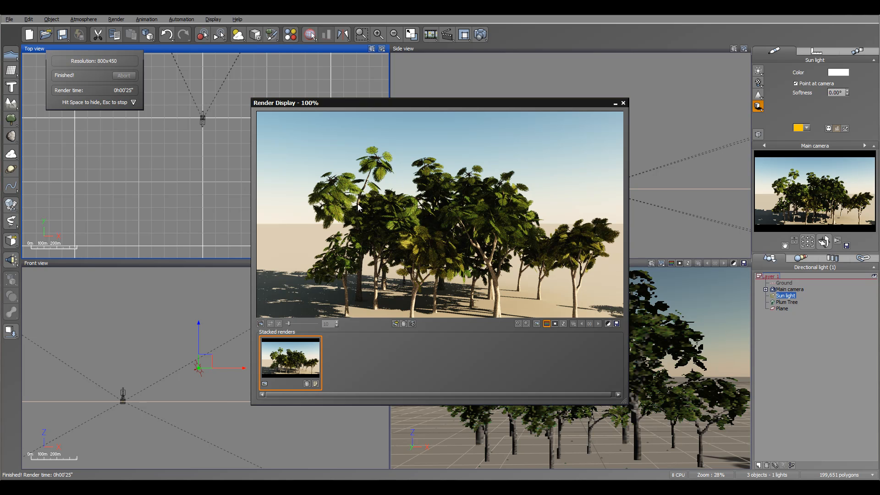
mouse_move(601, 131)
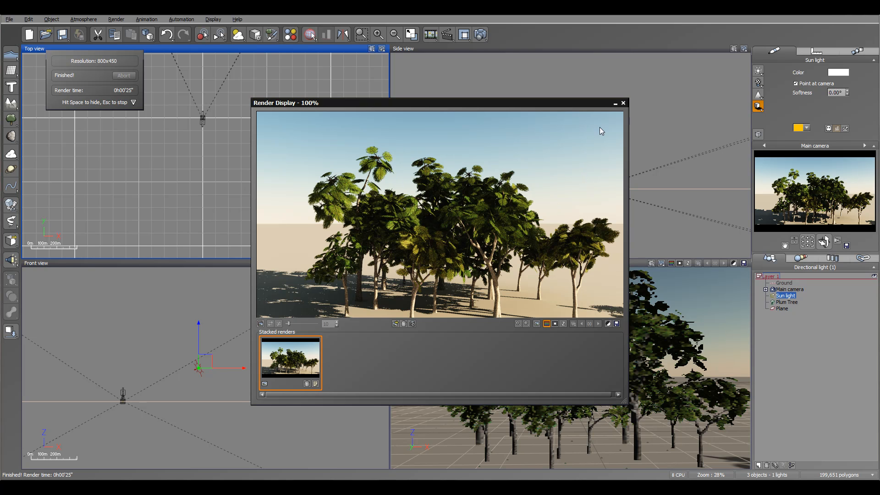
mouse_move(589, 147)
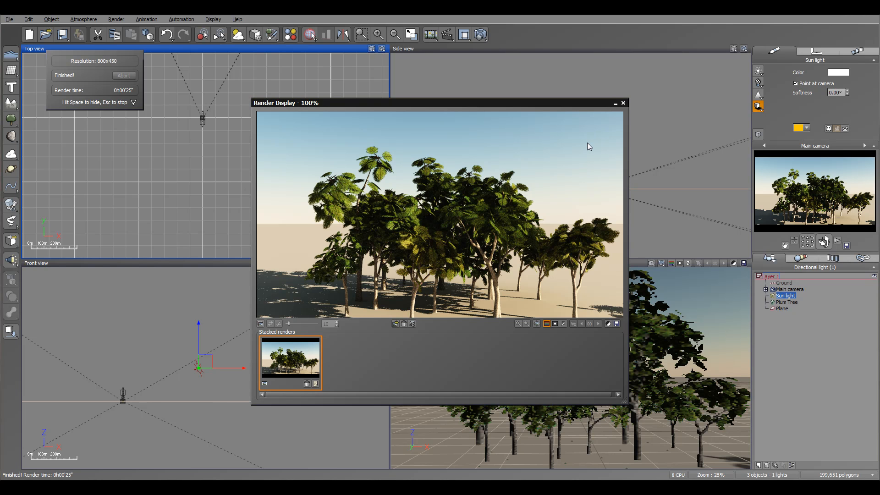
mouse_move(835, 80)
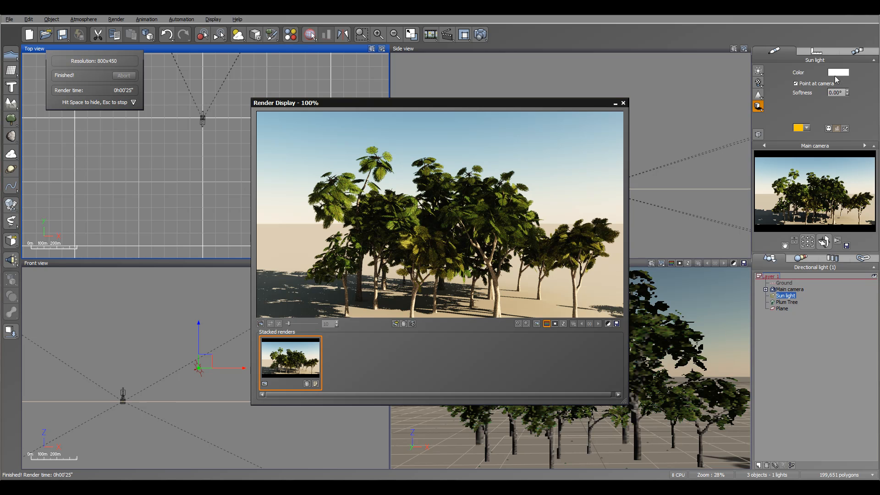